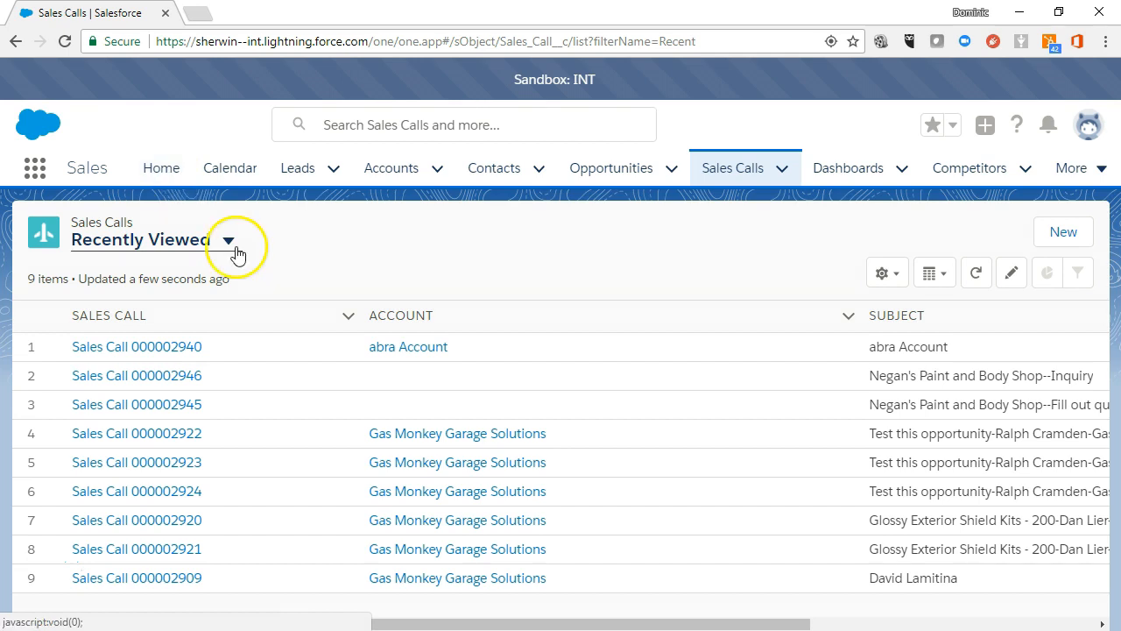
Step: Switch the Sales Calls list view from Recently Viewed to _My Sales Calls
click(227, 241)
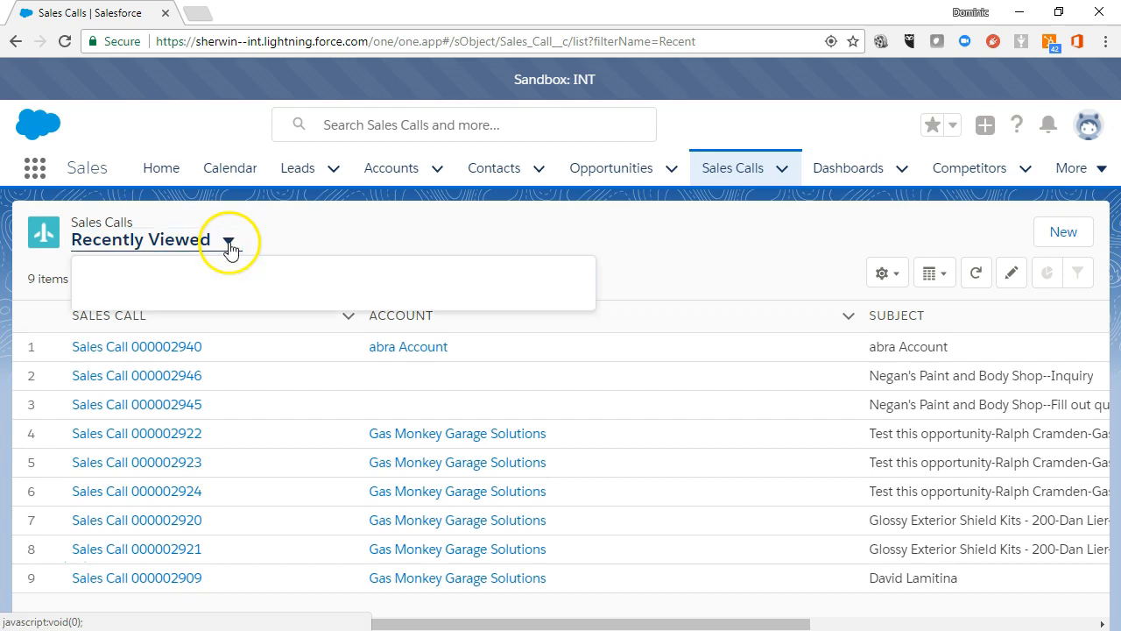
click(230, 243)
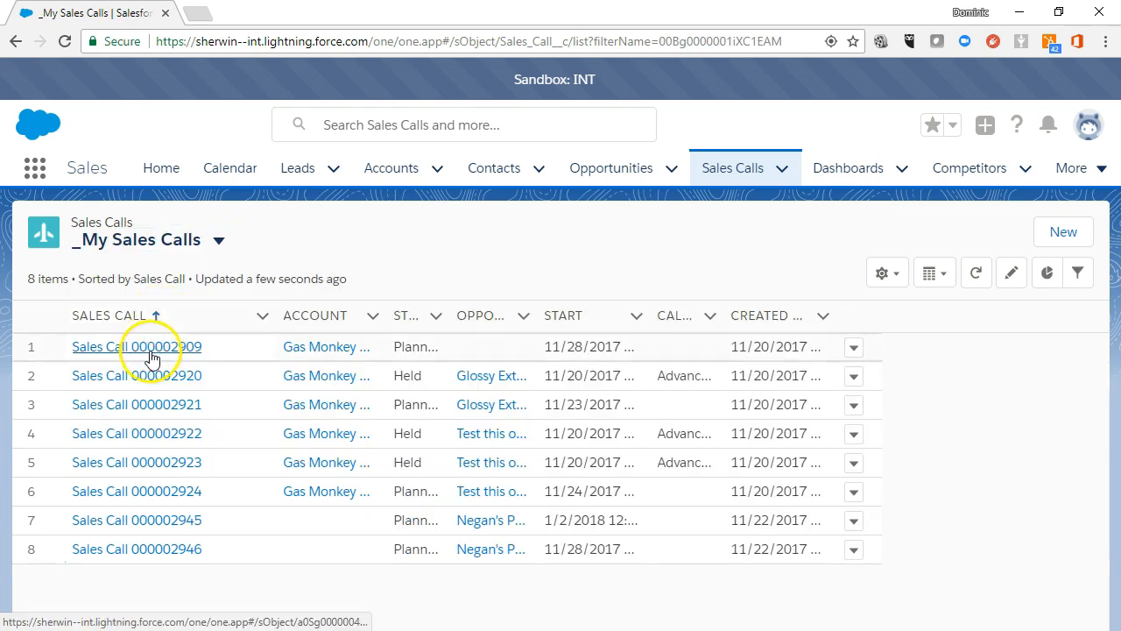
Step: Open Sales Call 000002909 and scroll its details down to the Related To section
click(137, 346)
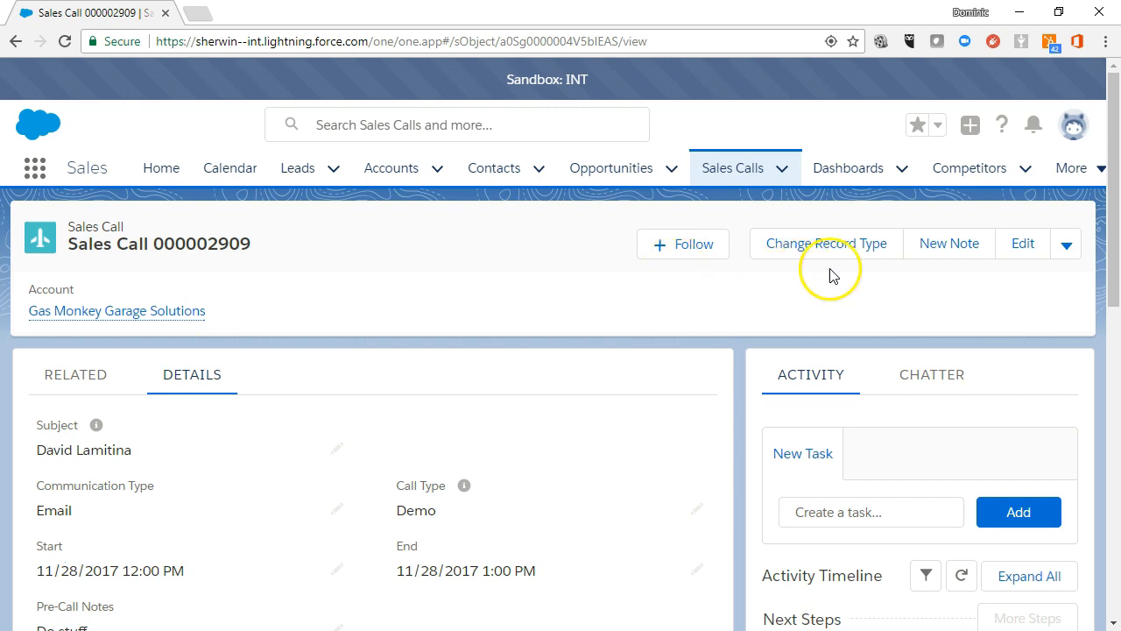
mouse_move(1022, 242)
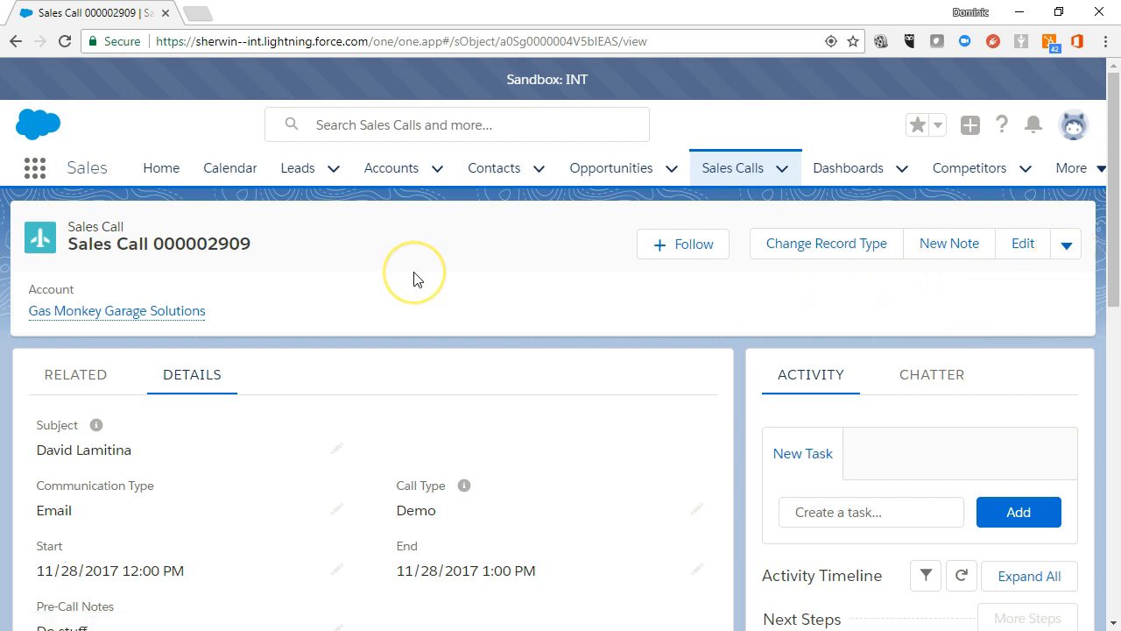
scroll(down, 3)
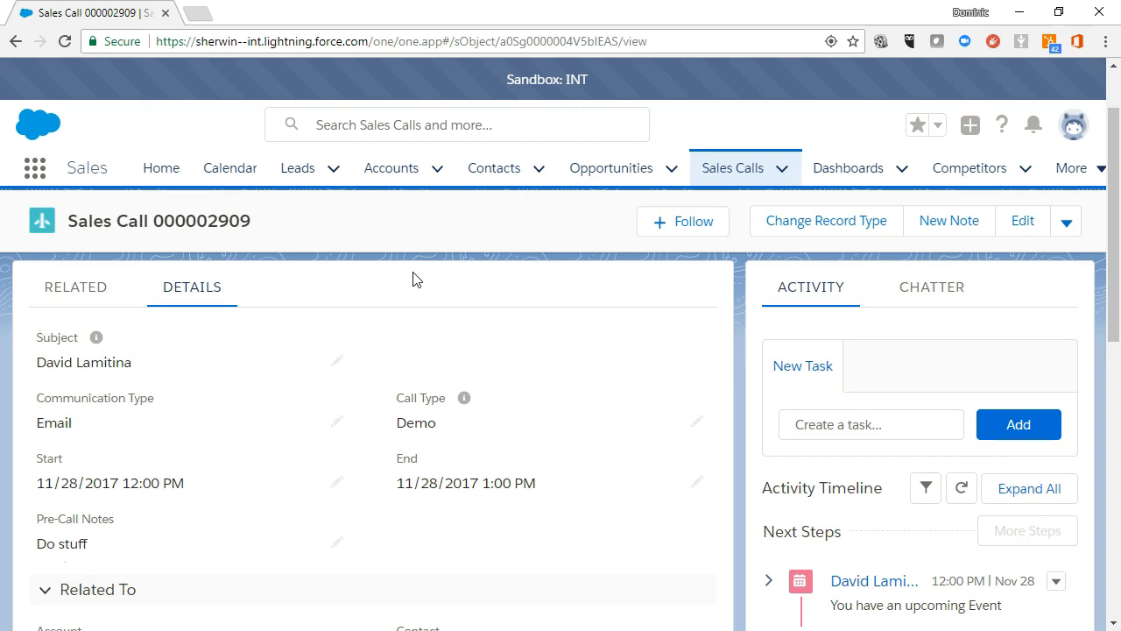
mouse_move(810, 293)
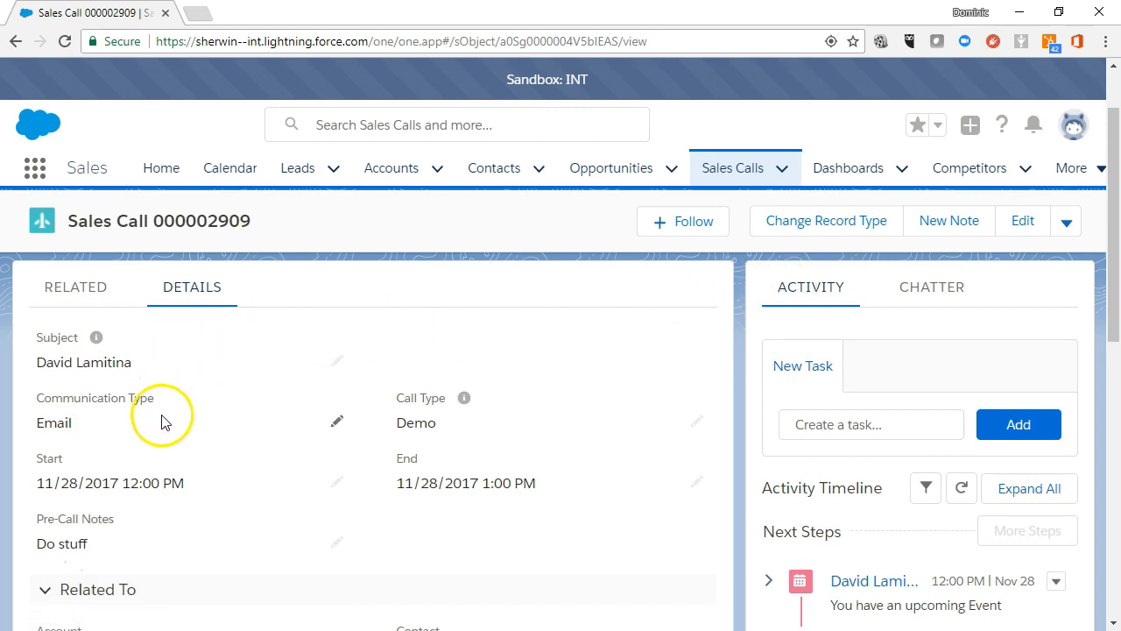
mouse_move(292, 484)
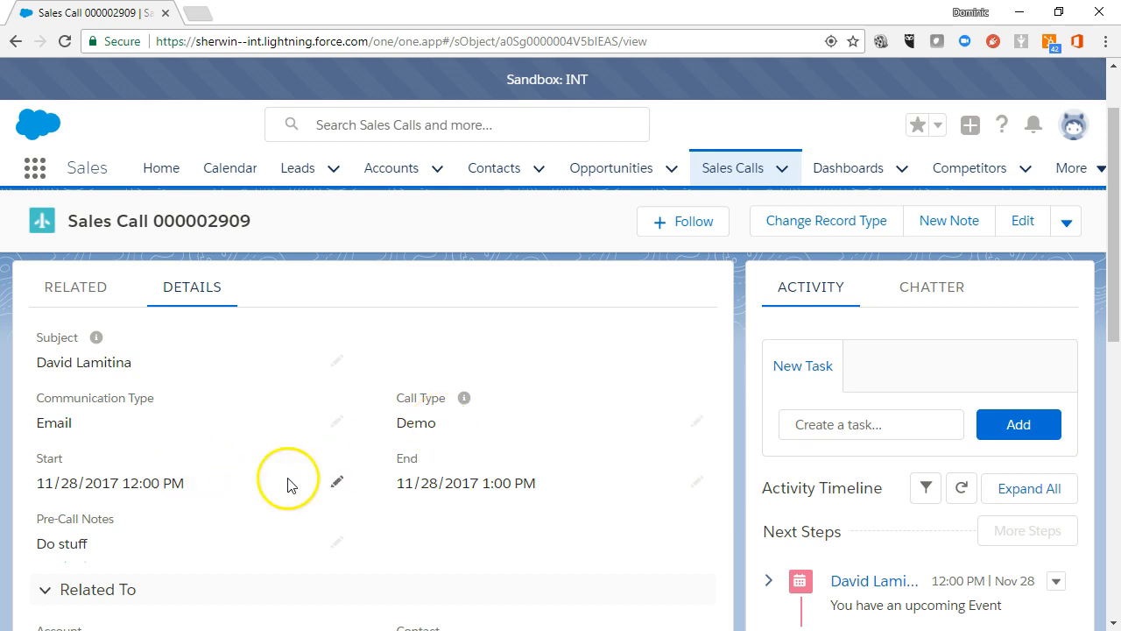
scroll(down, 3)
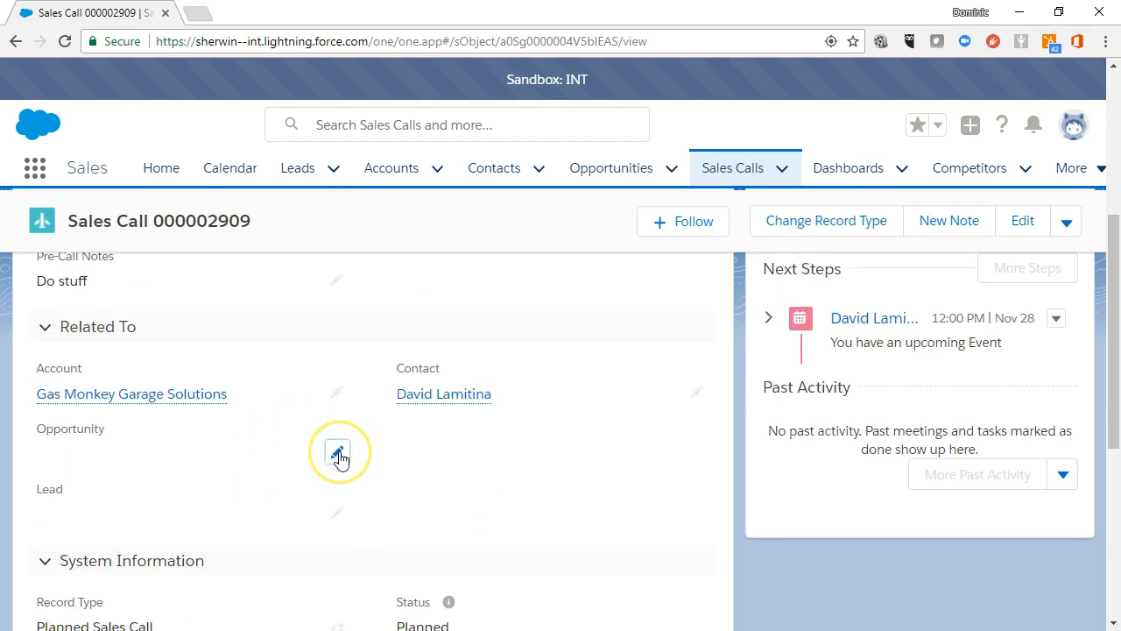
Step: Set the call's Opportunity to Shiny Paint and save the record
click(337, 455)
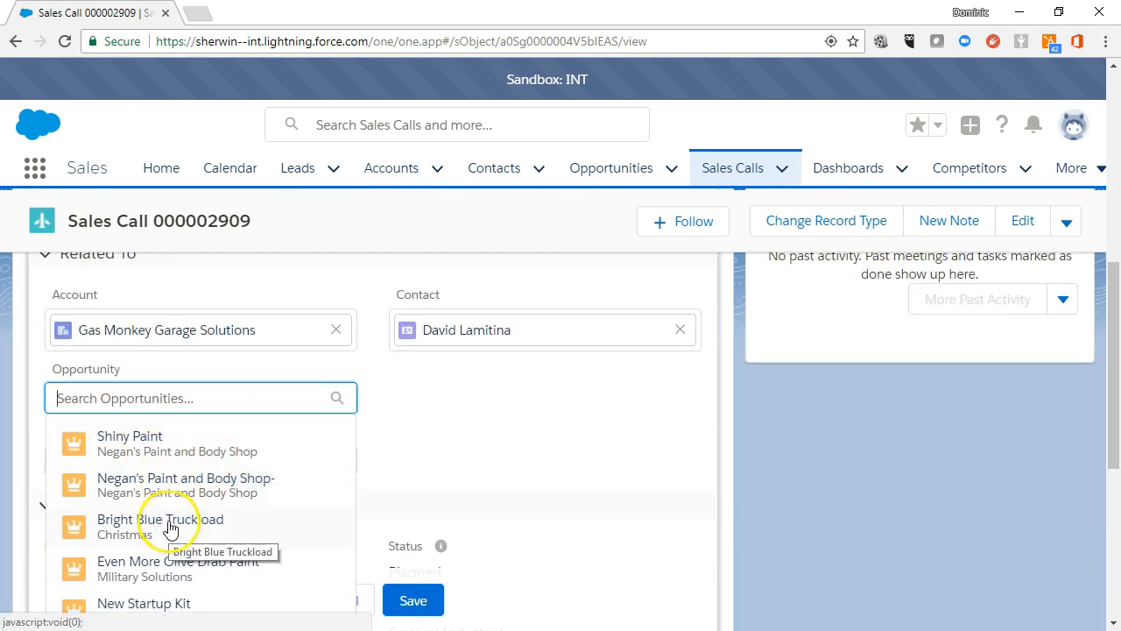
click(129, 443)
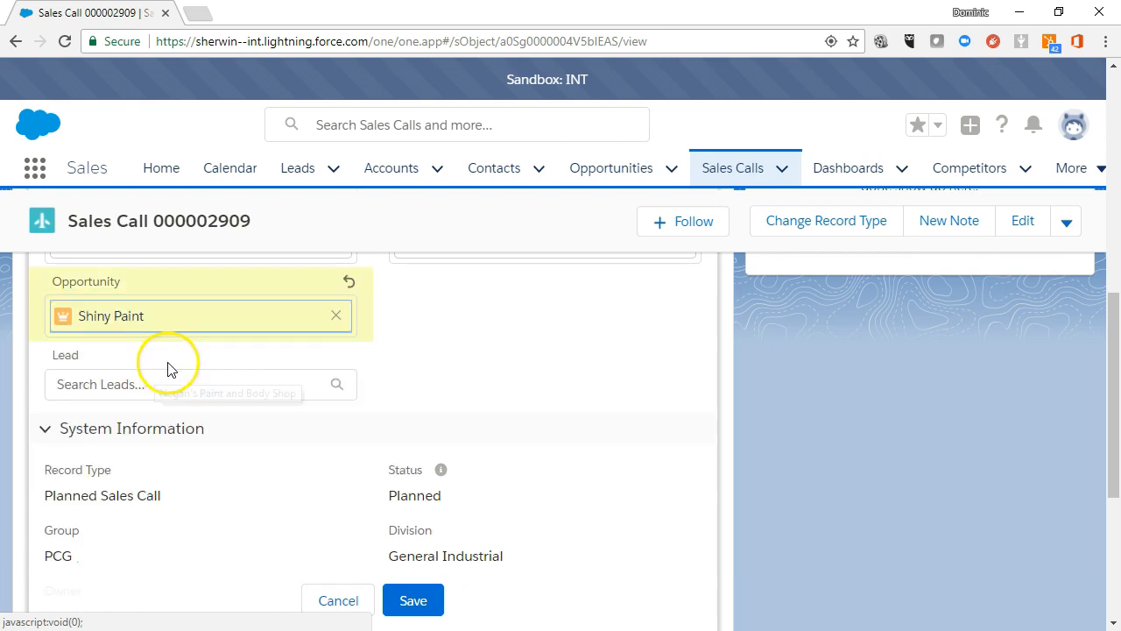
click(184, 384)
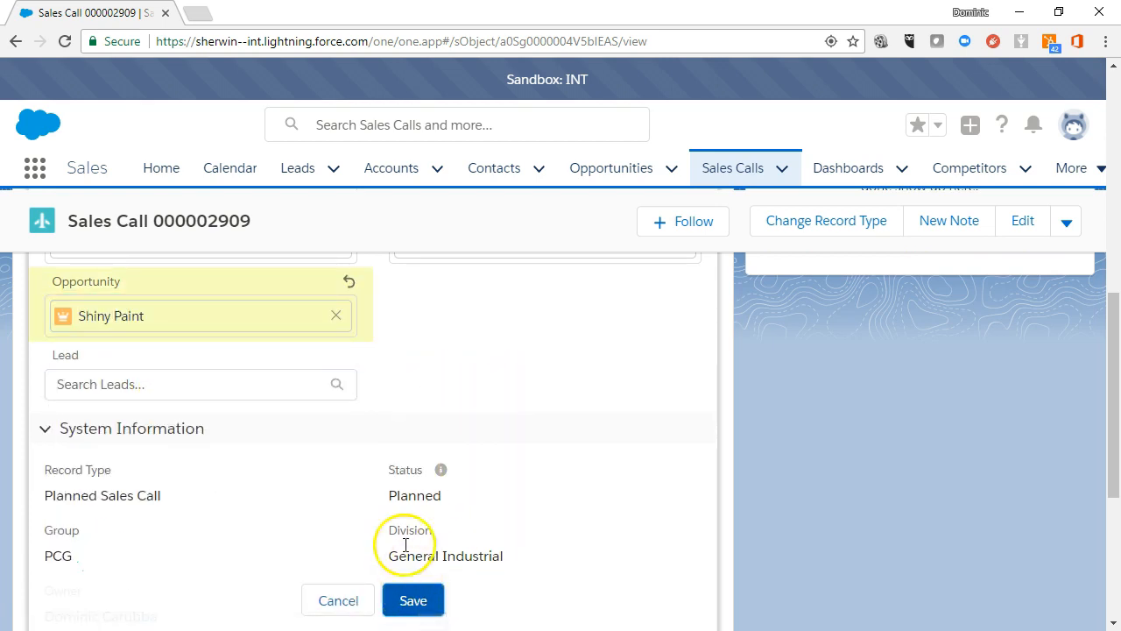
click(412, 599)
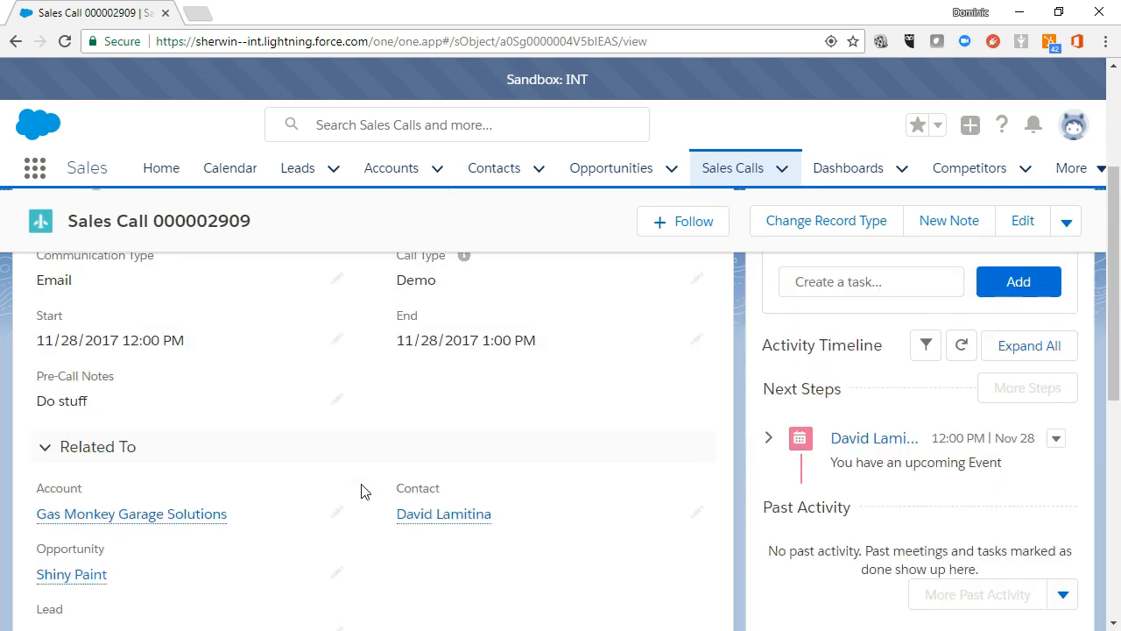
Step: Browse the call's Related tab: empty training sessions, notes, files and New Task form
click(75, 374)
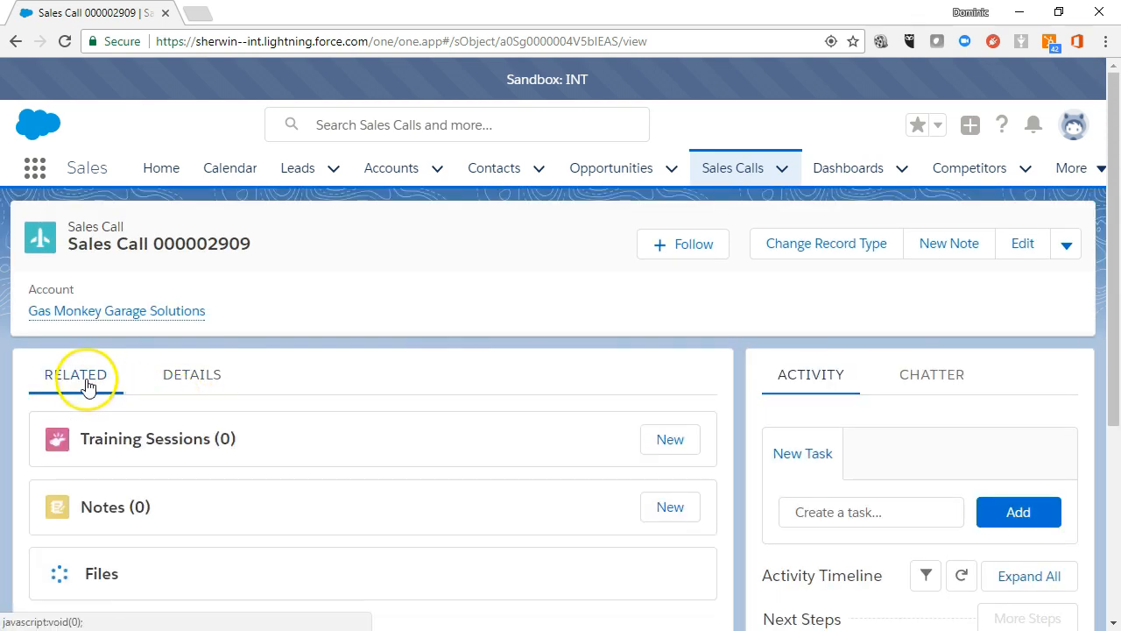
scroll(down, 3)
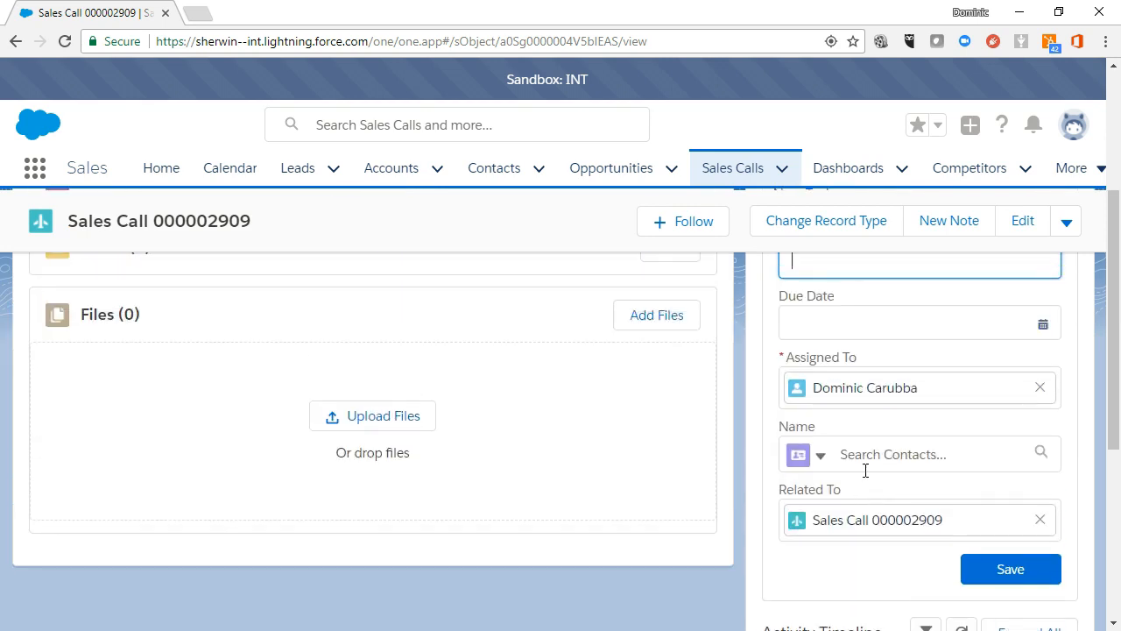
click(916, 409)
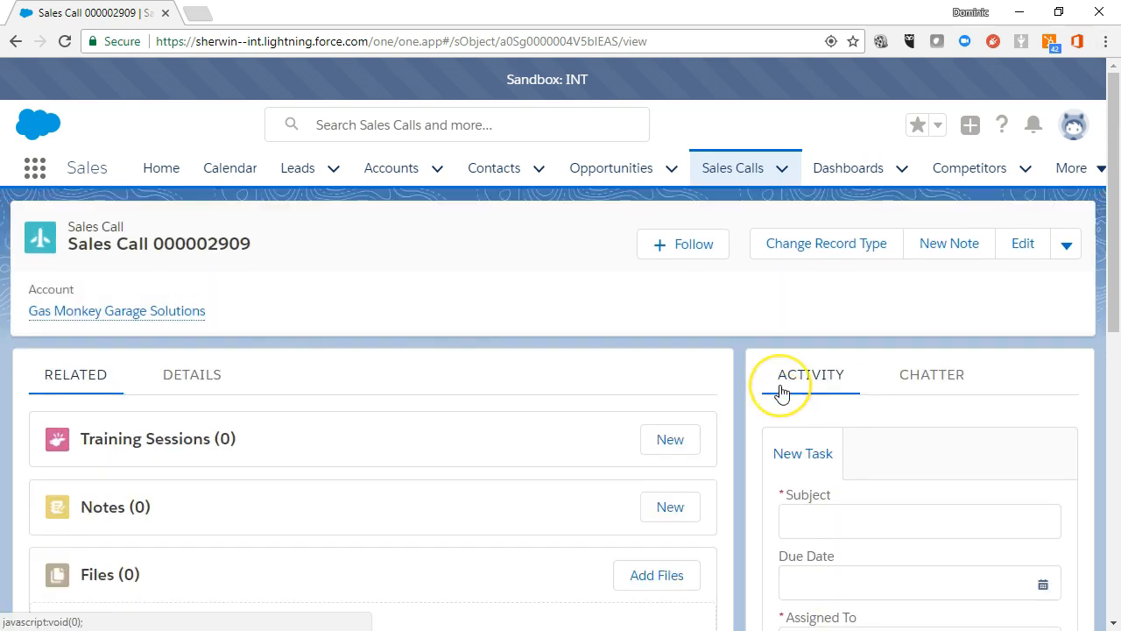
mouse_move(873, 407)
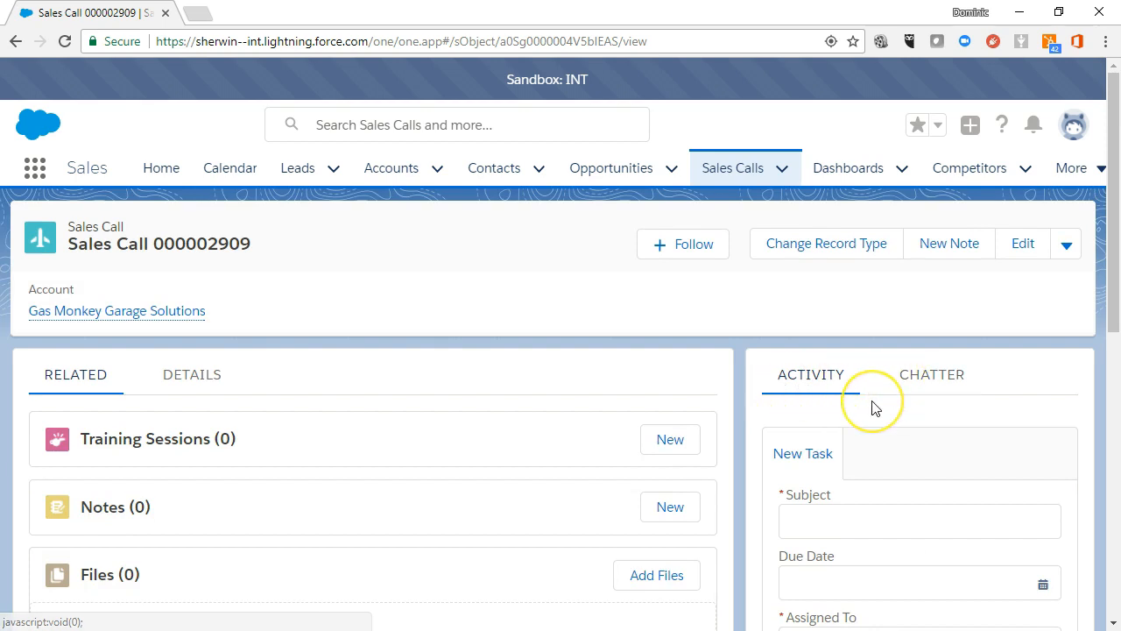
scroll(down, 3)
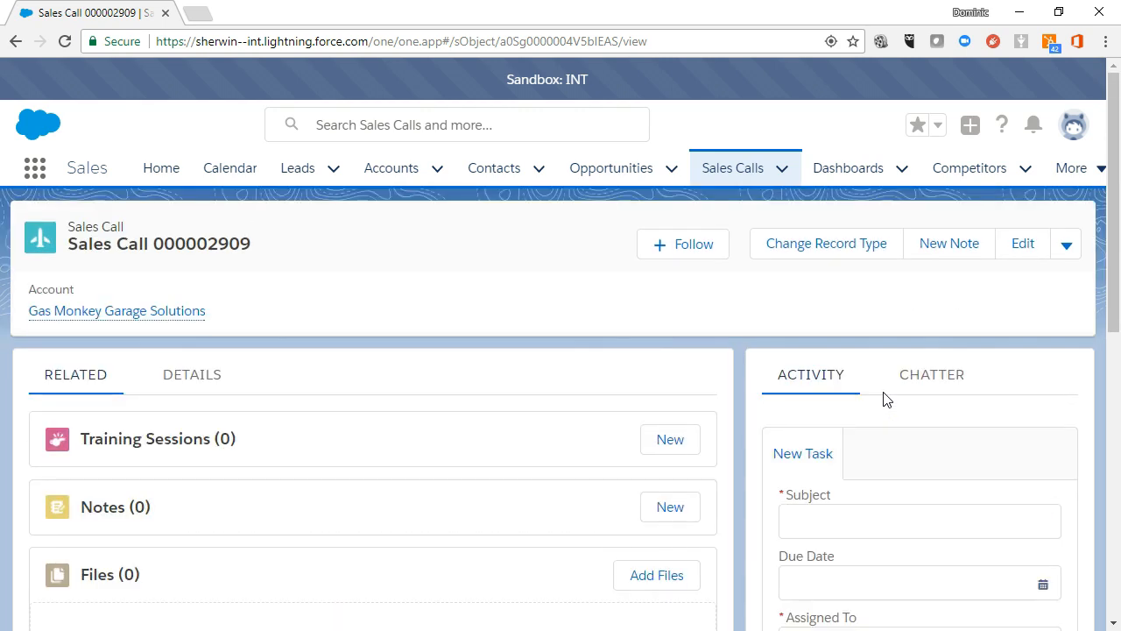
Step: Add an untitled note also linked to Shiny Paint, then change record type to Held Sales Call
click(932, 374)
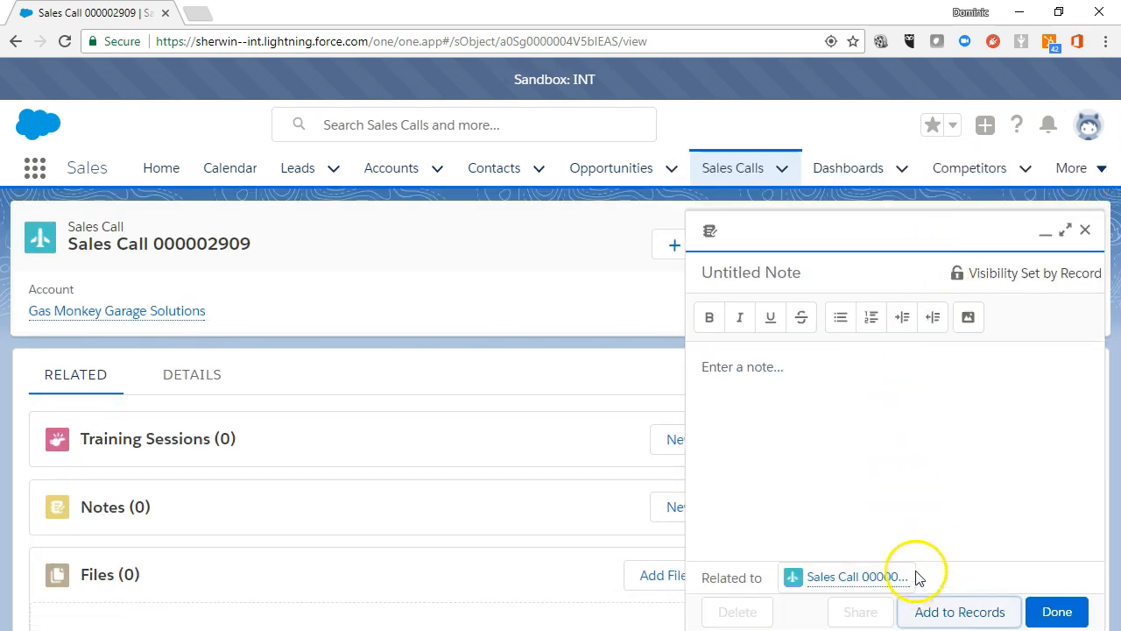
click(959, 612)
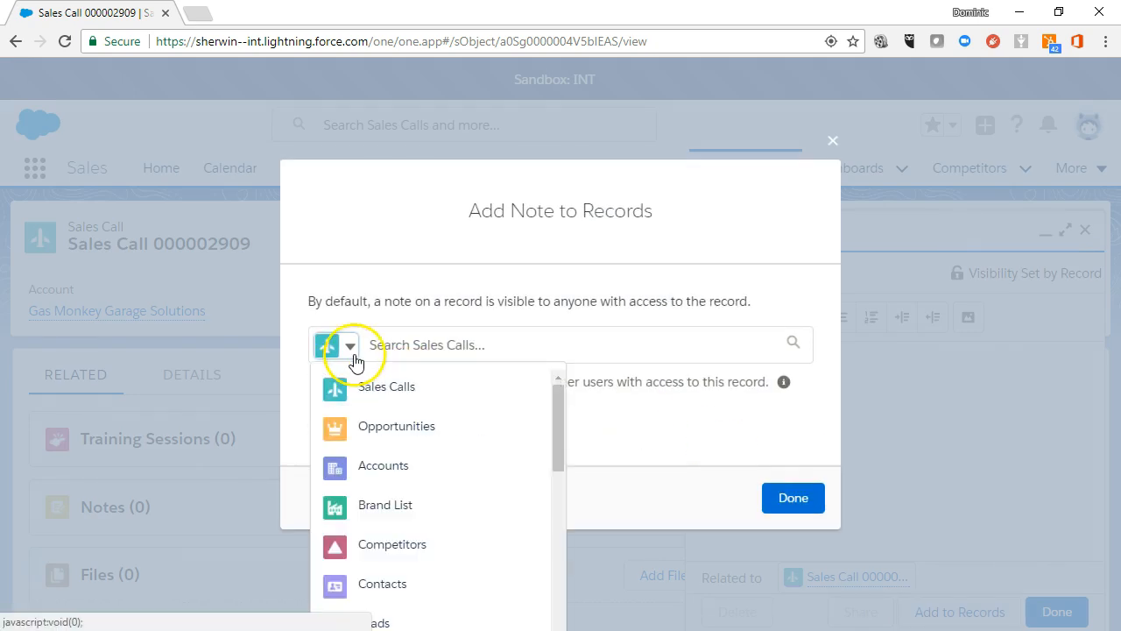
click(395, 426)
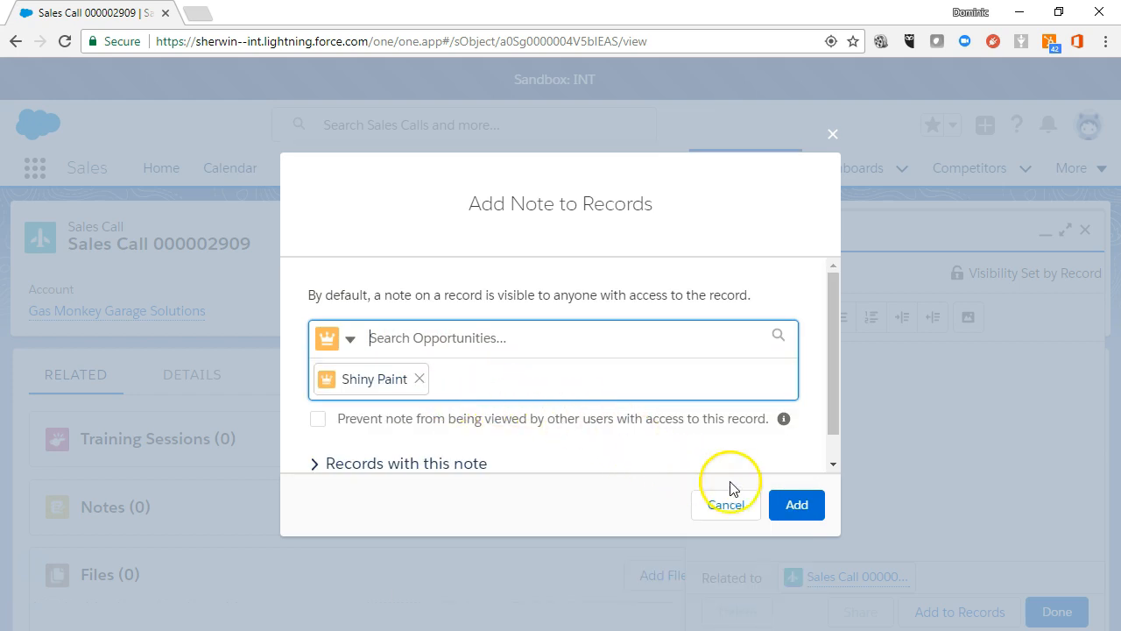
click(795, 504)
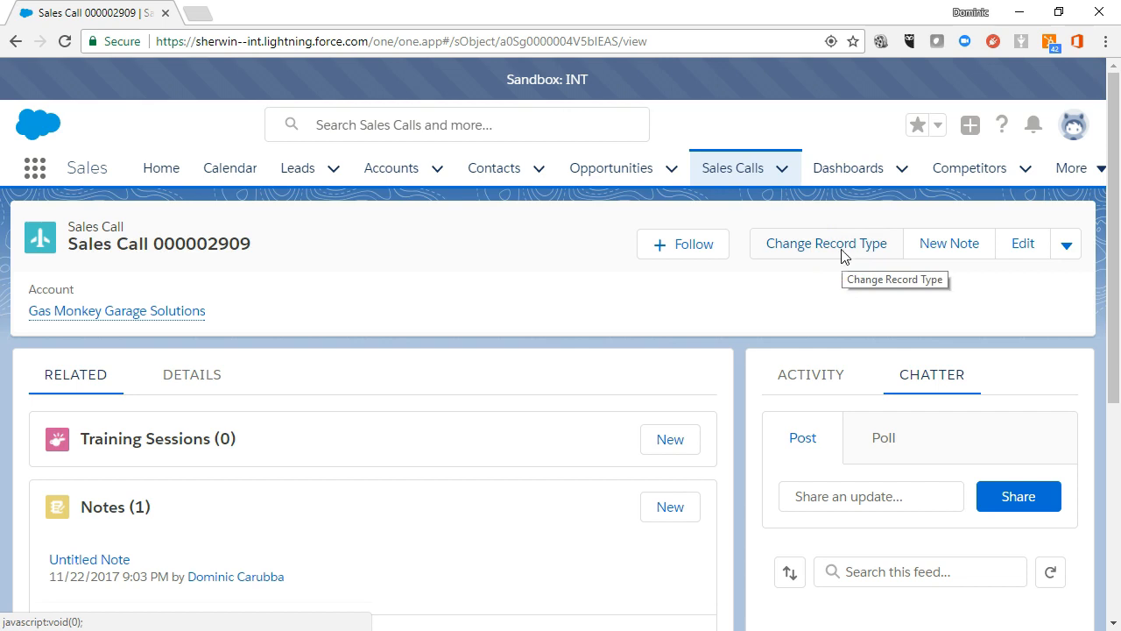
click(826, 242)
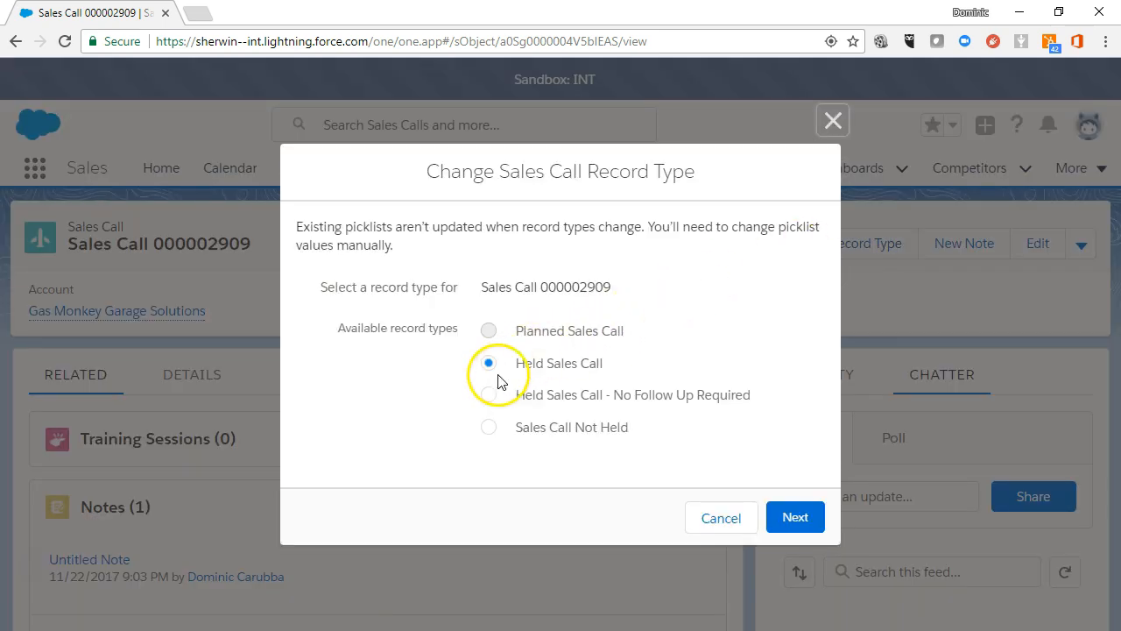
click(794, 517)
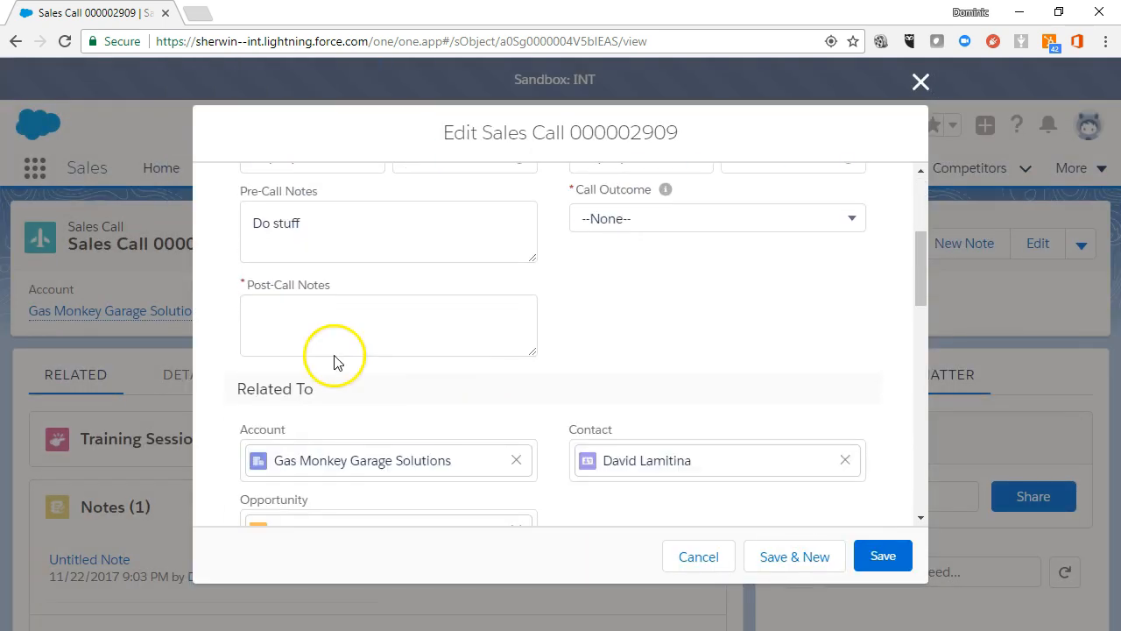
Step: Enter next step 'Step 3', Email, Sales, starting and ending 11/30/2017 12:00 PM
click(881, 555)
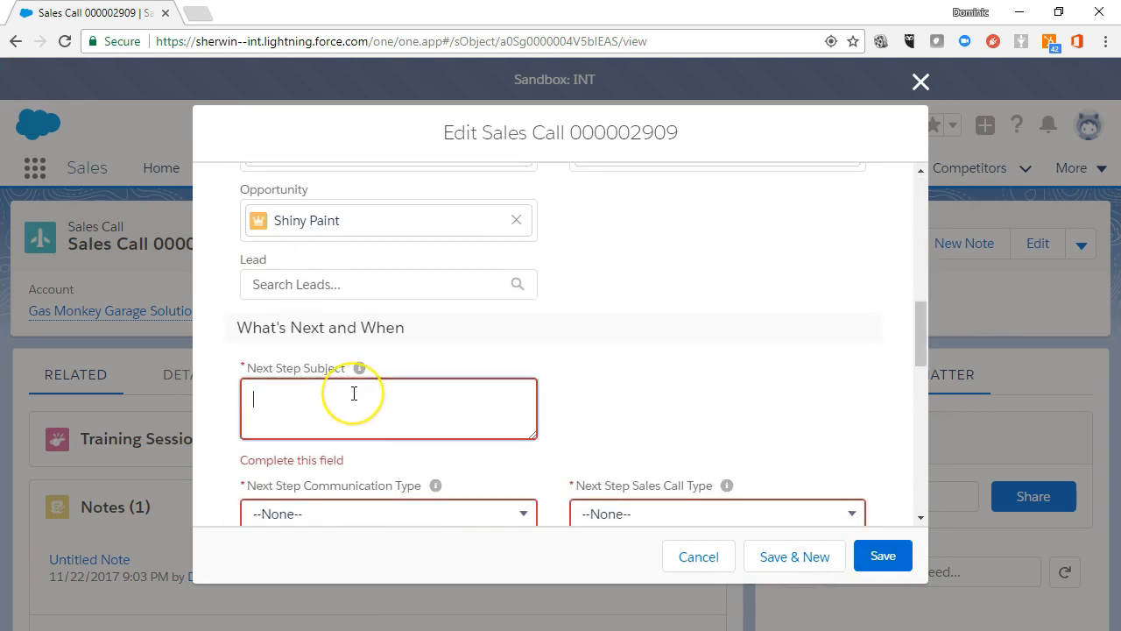
text(Step 3)
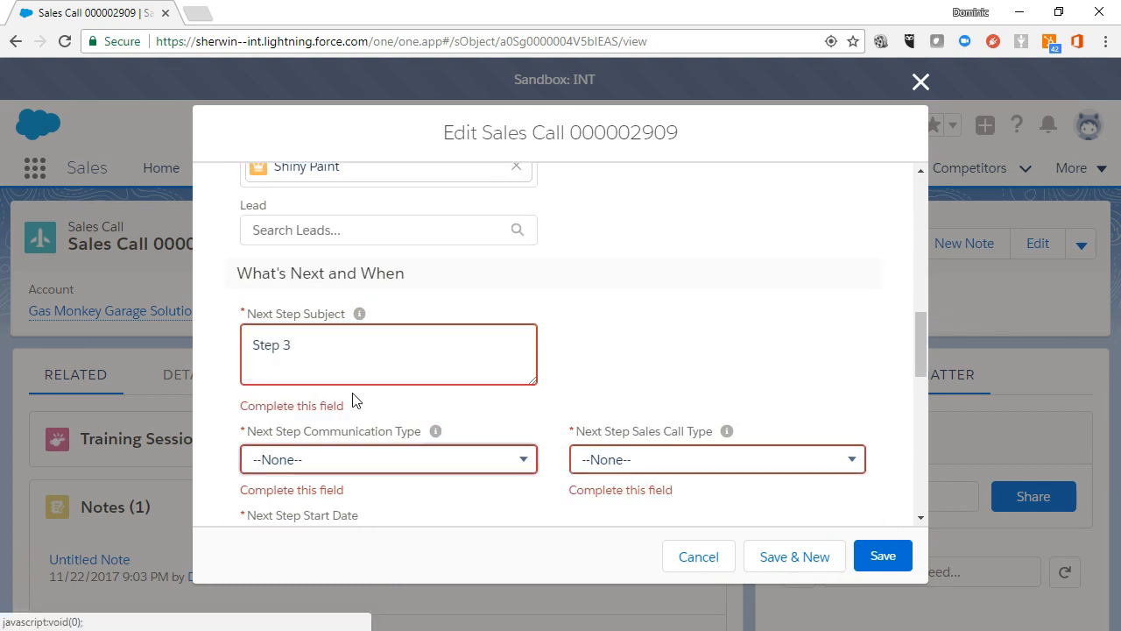
click(387, 458)
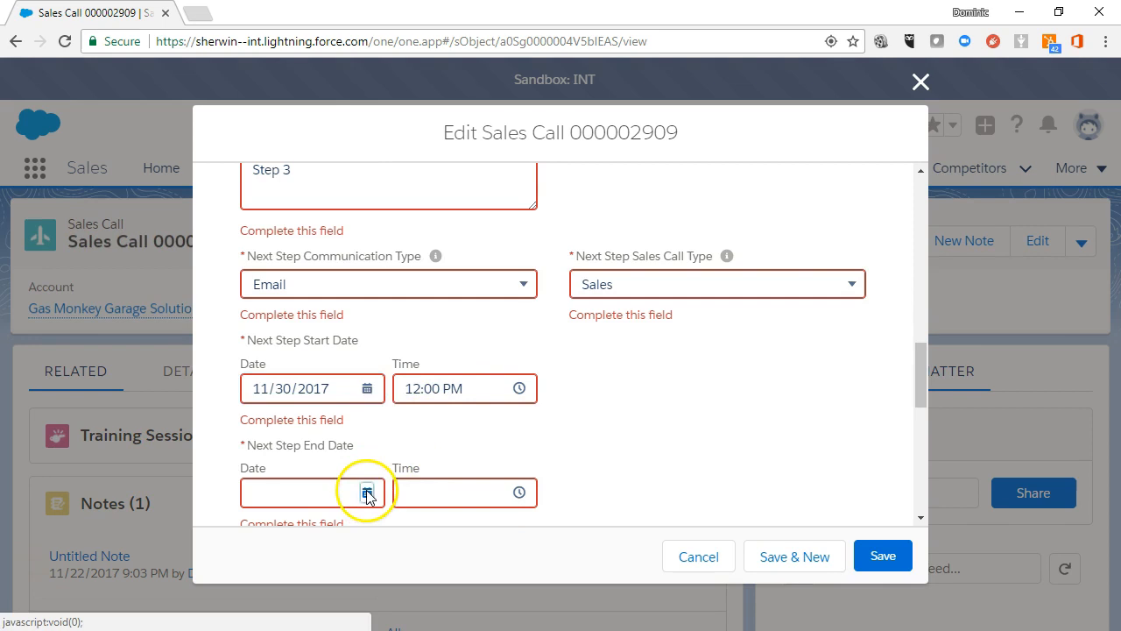
click(366, 492)
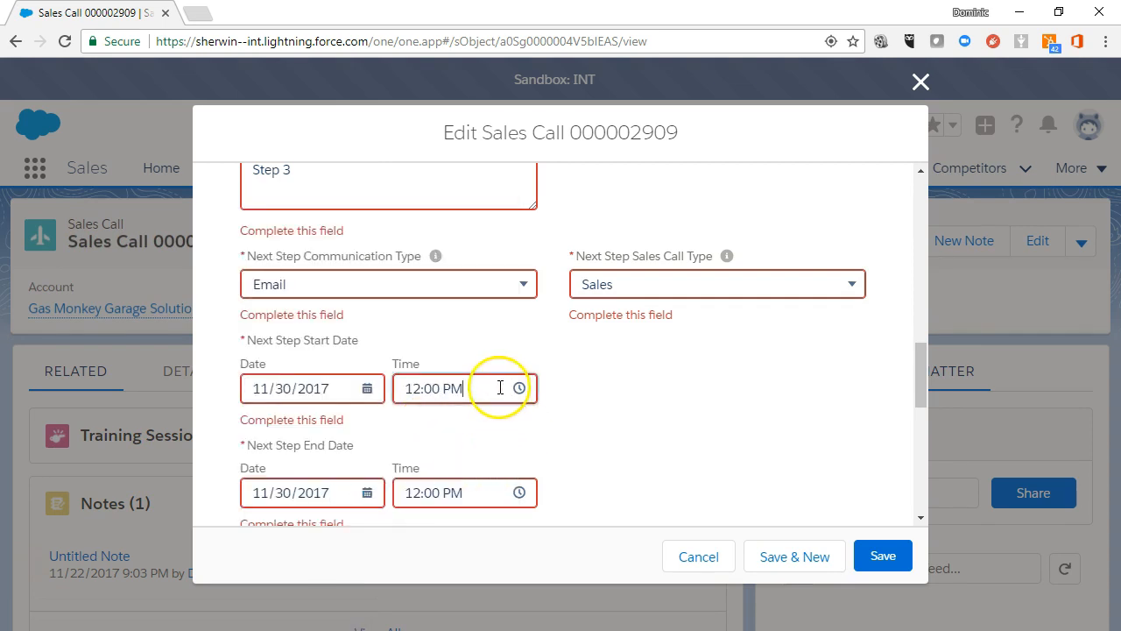
click(451, 388)
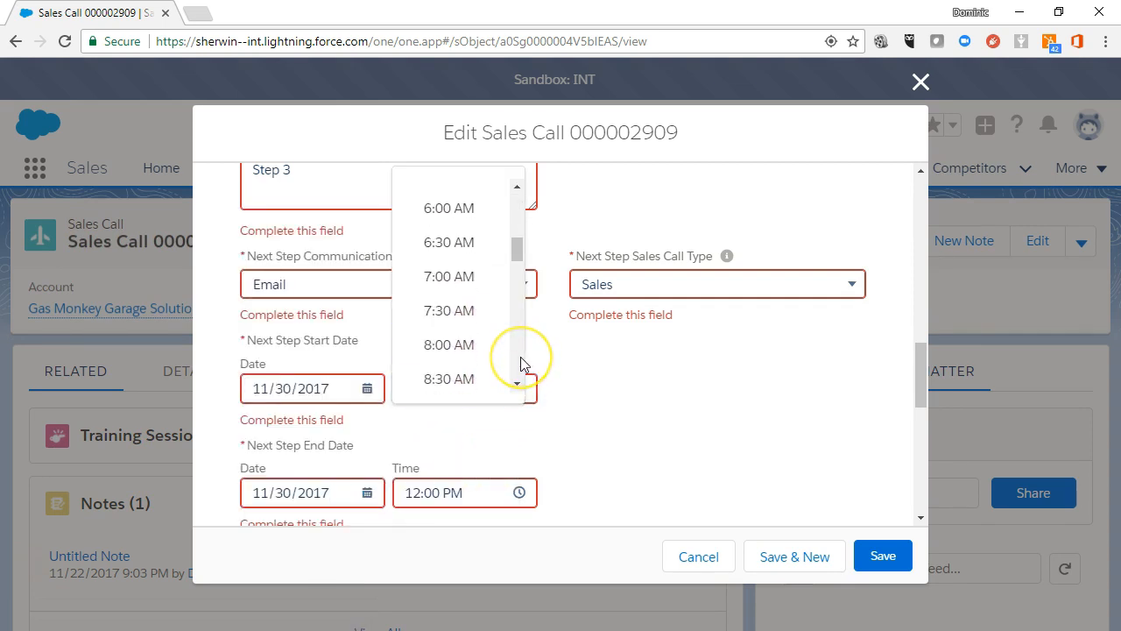
scroll(down, 3)
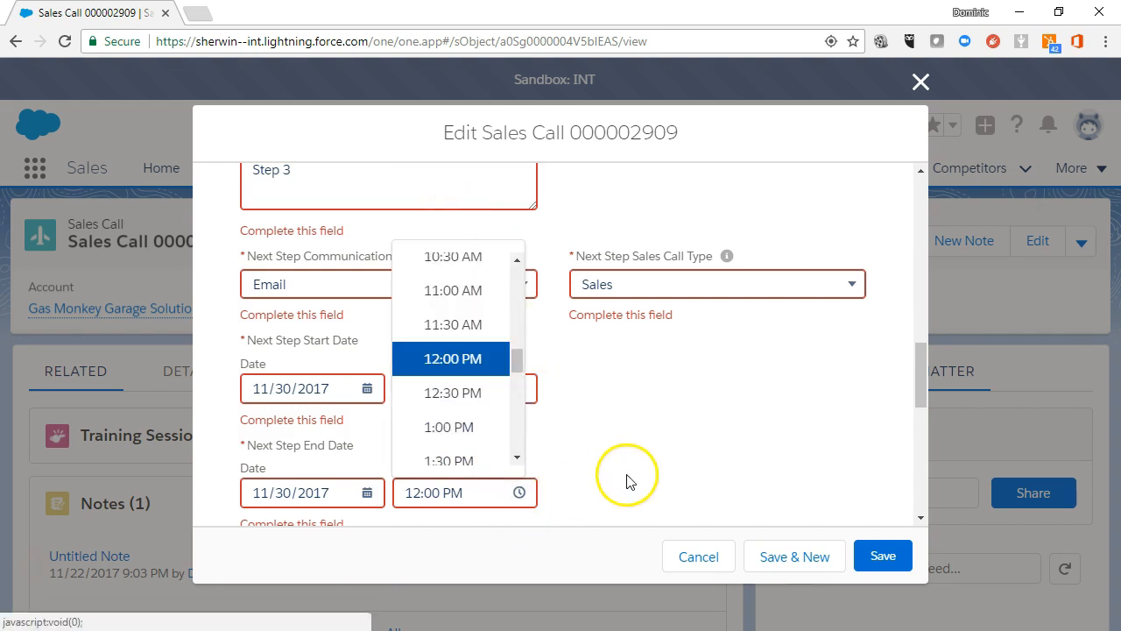
Step: Attempt to save the held call and enter 'Bring Form' in the form
click(883, 555)
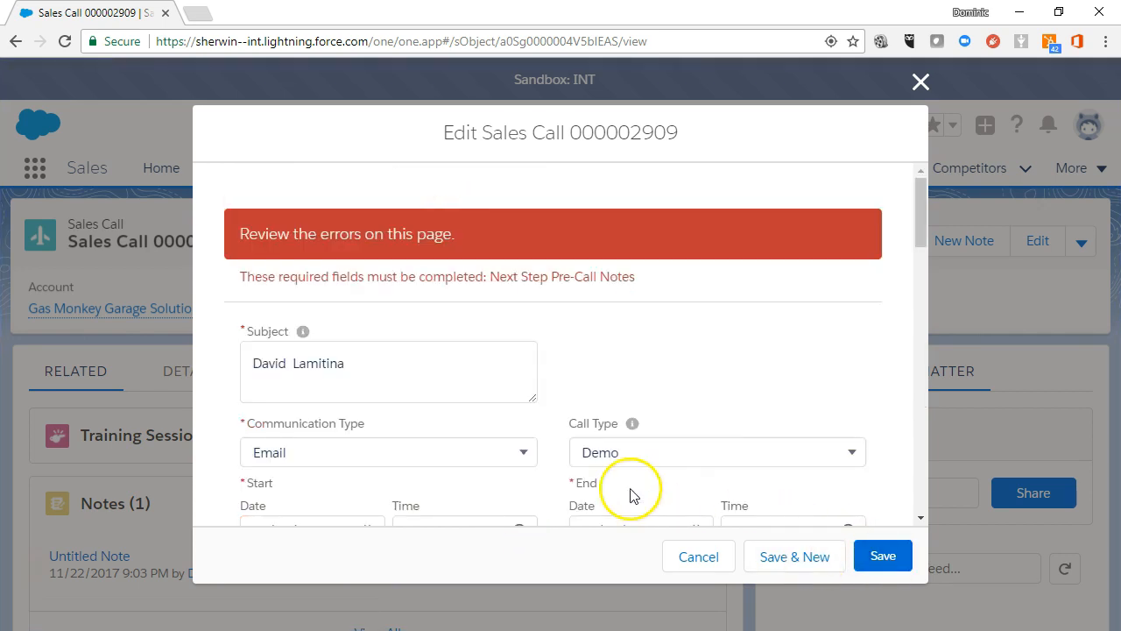
scroll(down, 3)
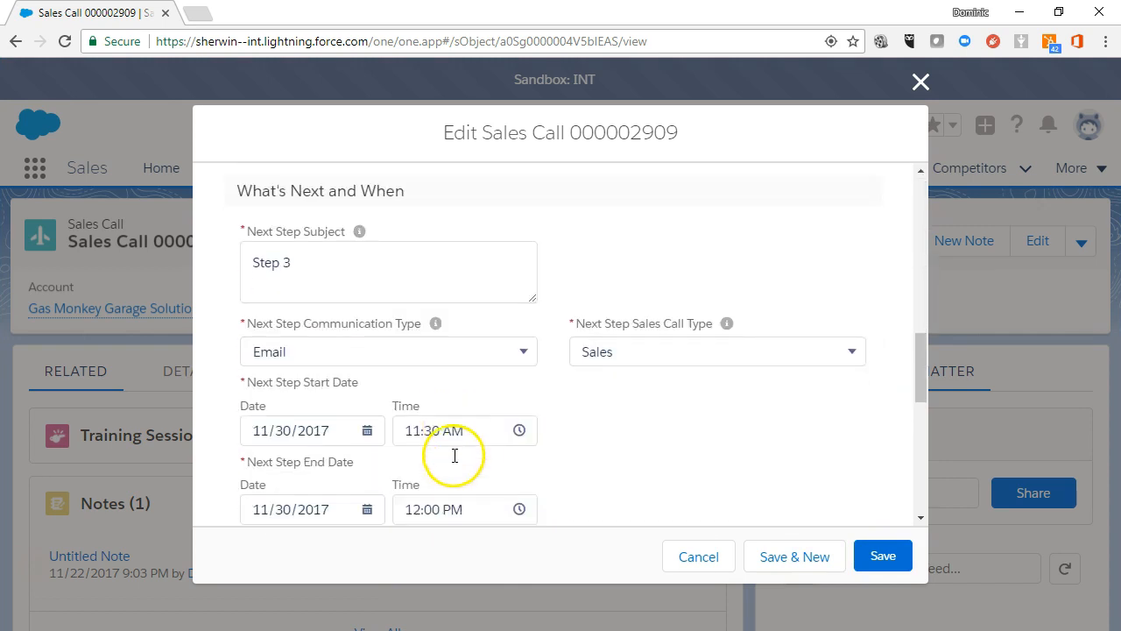
text(Bring Form)
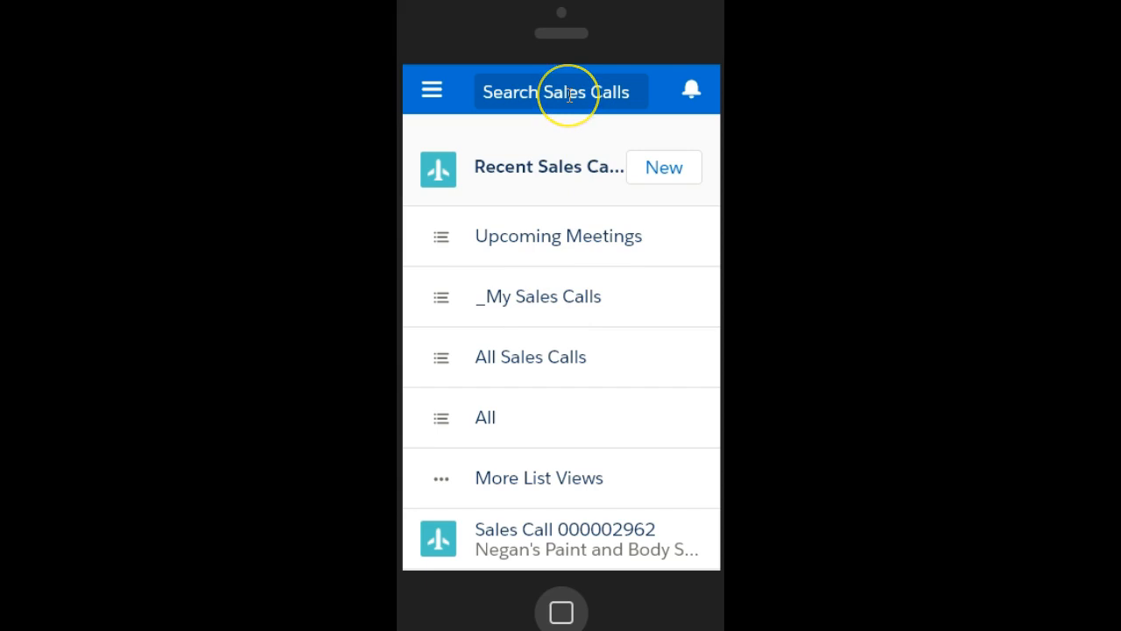
mouse_move(664, 167)
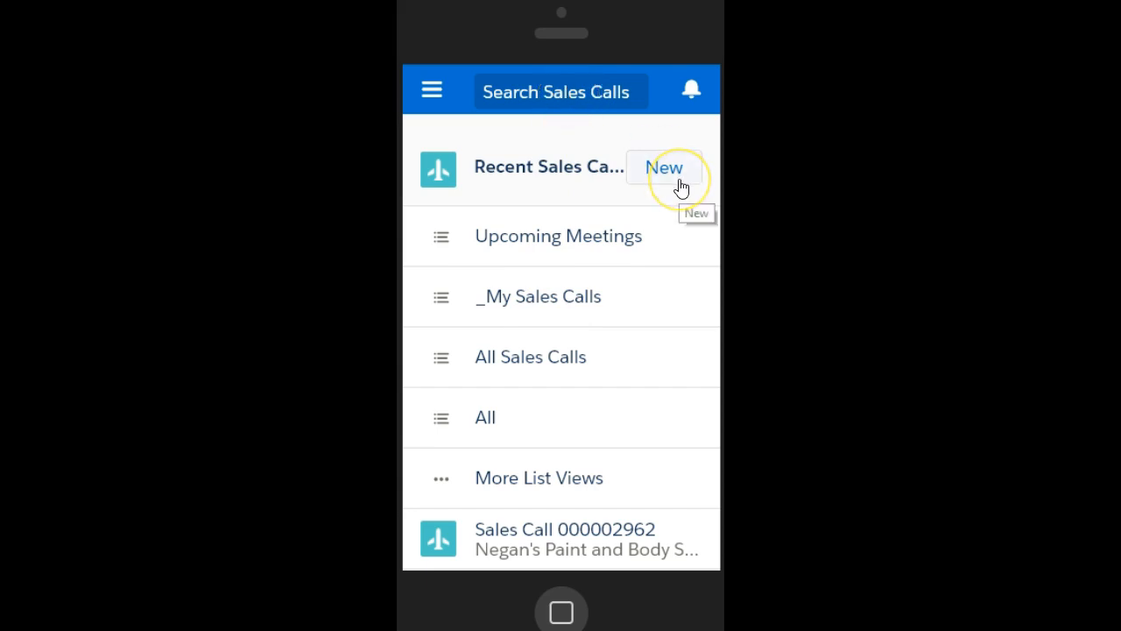
mouse_move(560, 296)
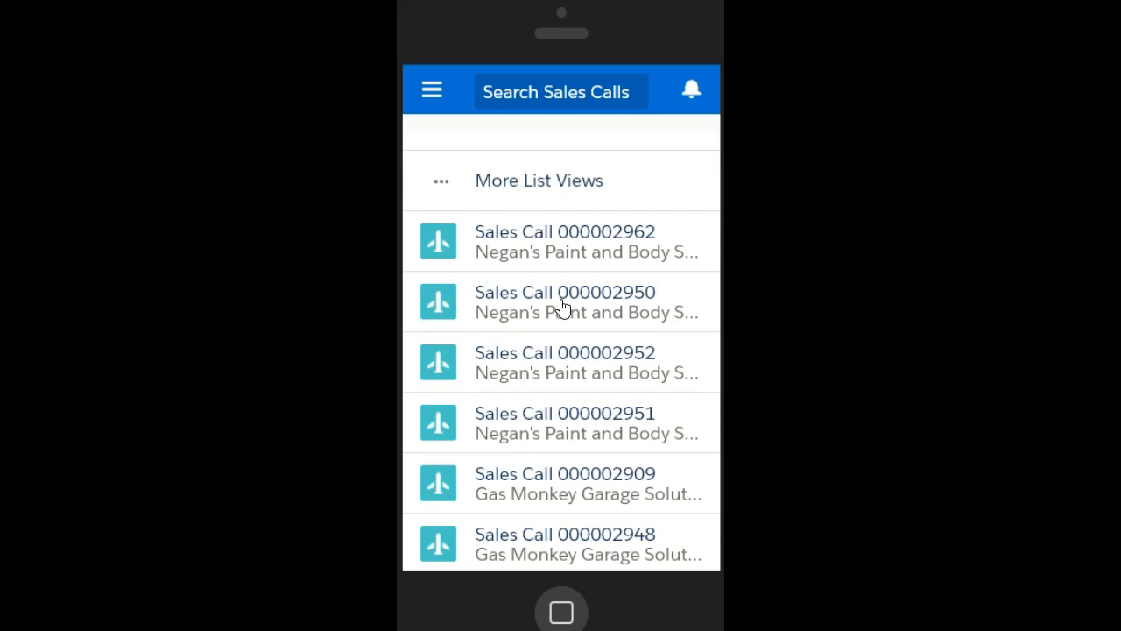
click(565, 543)
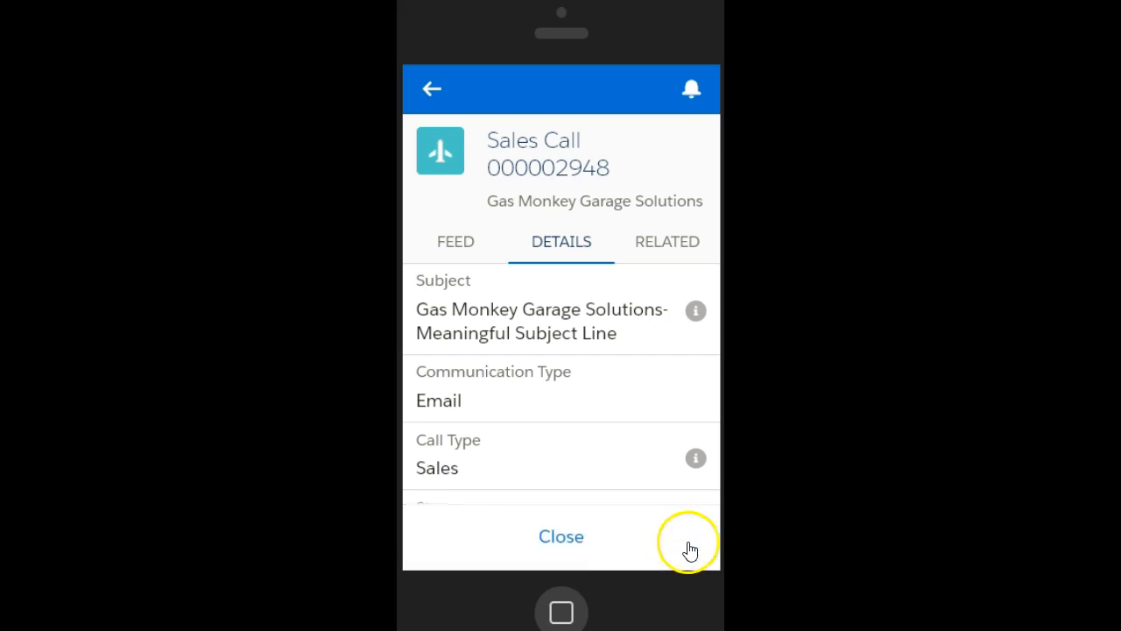
click(688, 543)
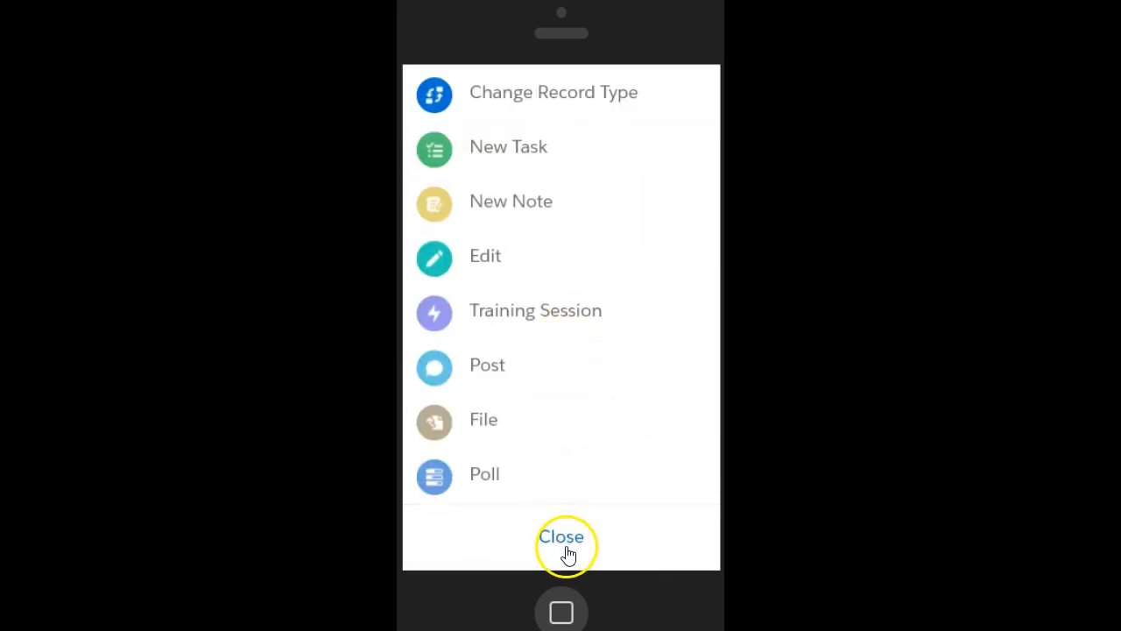
click(561, 536)
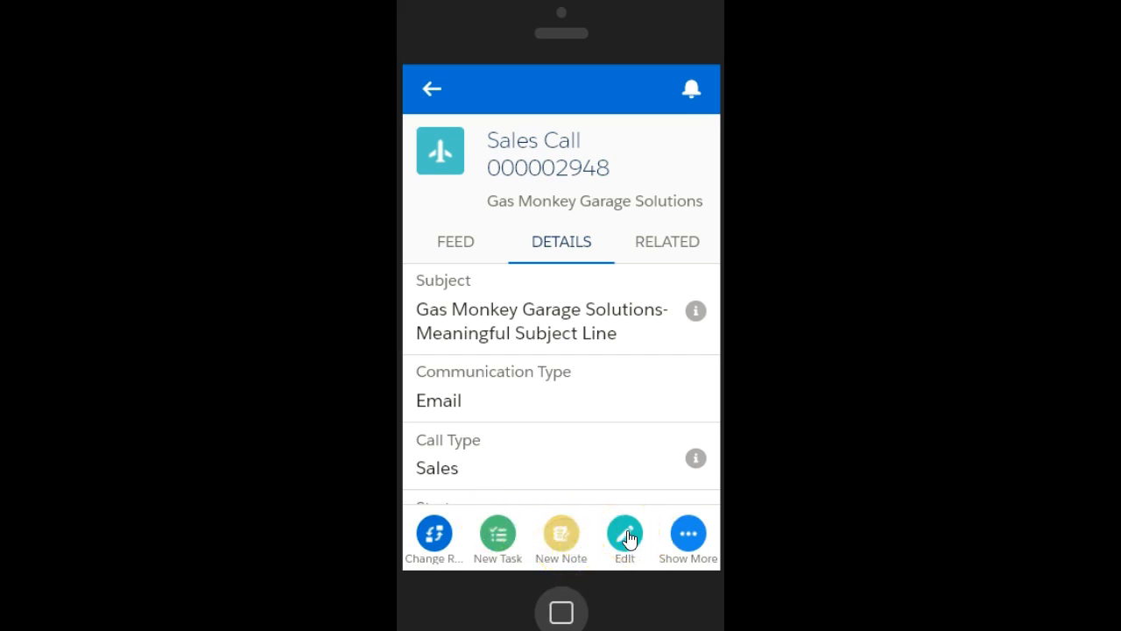
click(455, 241)
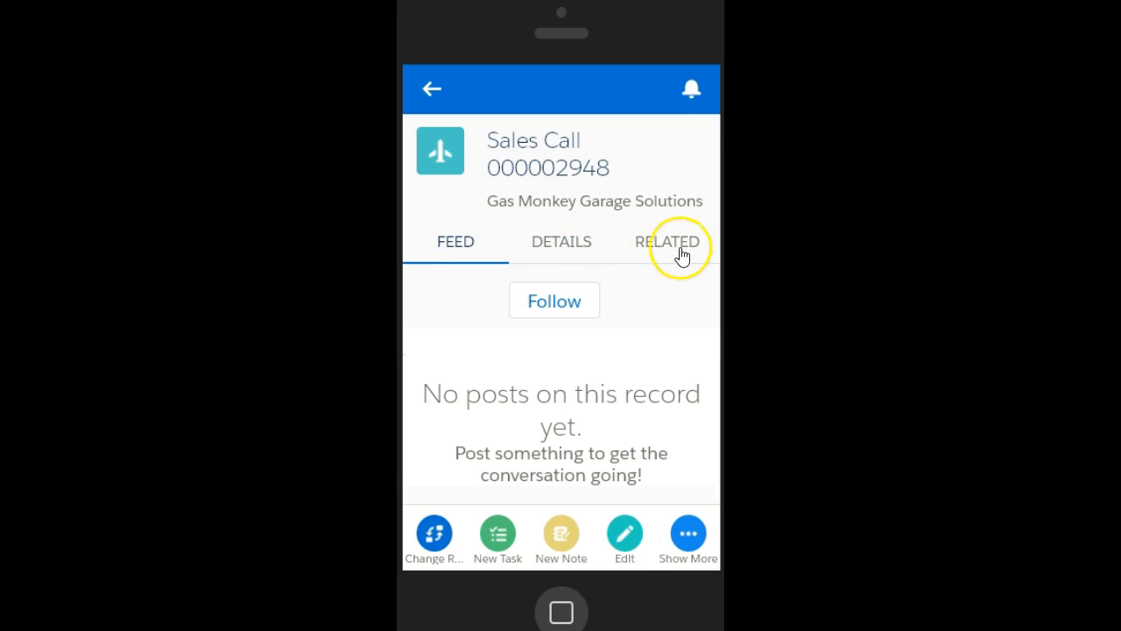
click(667, 242)
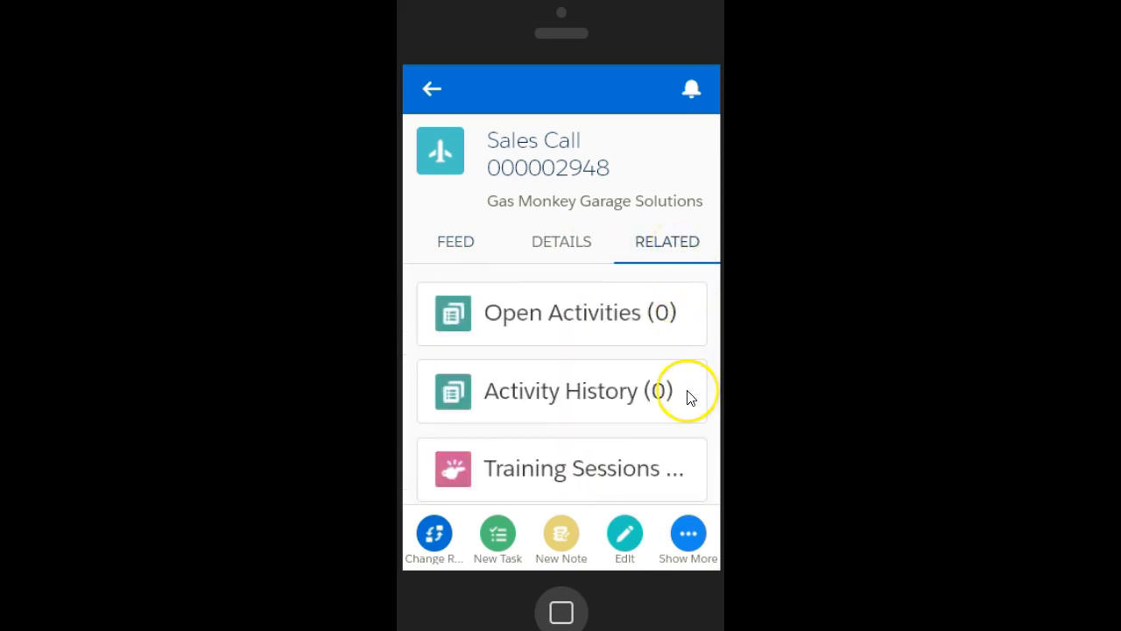
scroll(down, 3)
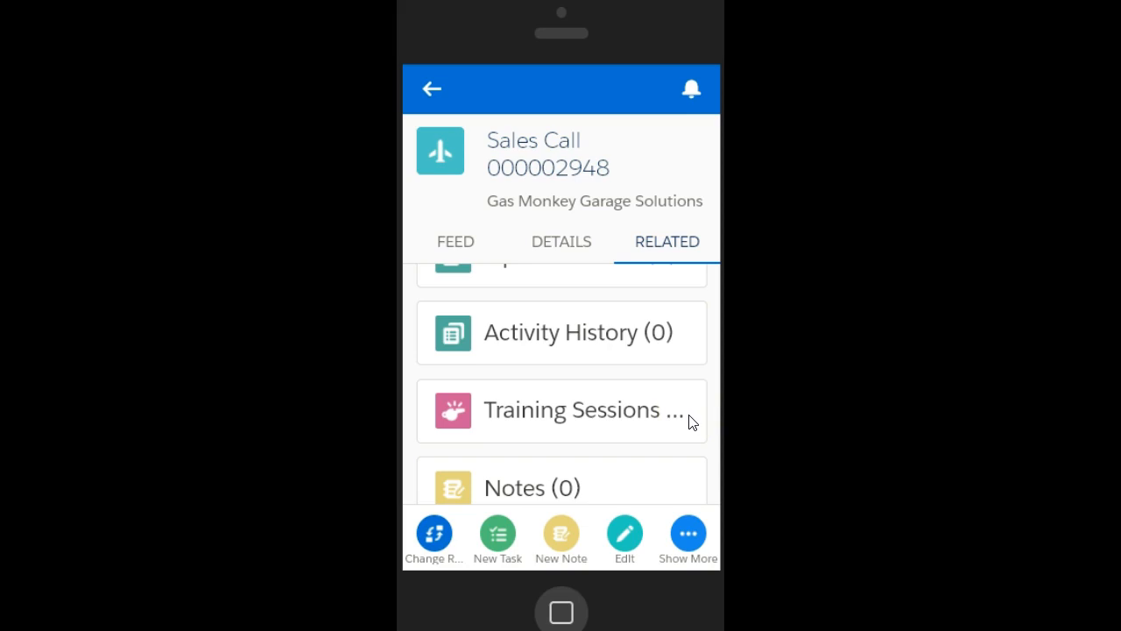
click(430, 89)
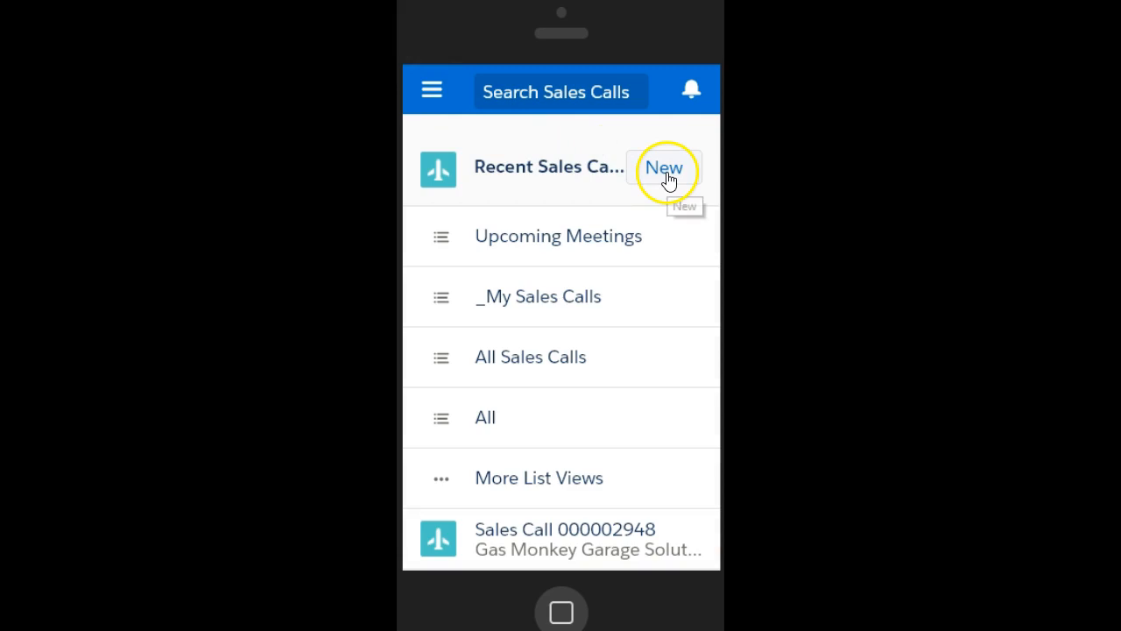
Step: Start a new sales call with subject 'Follow up on meeting'
click(663, 166)
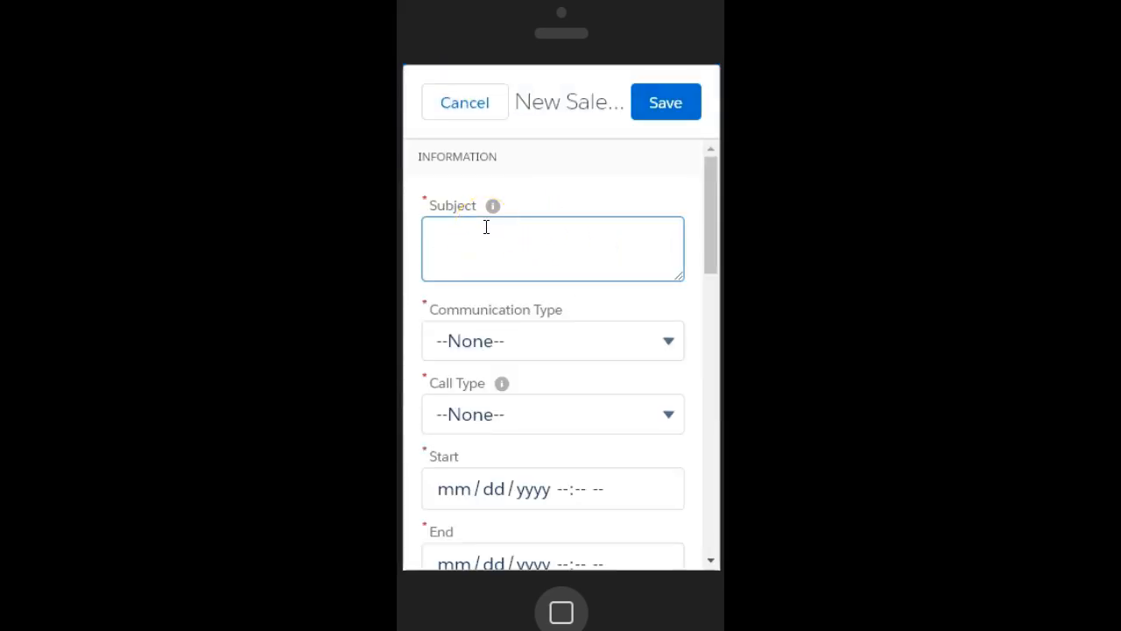
text(Follow up on)
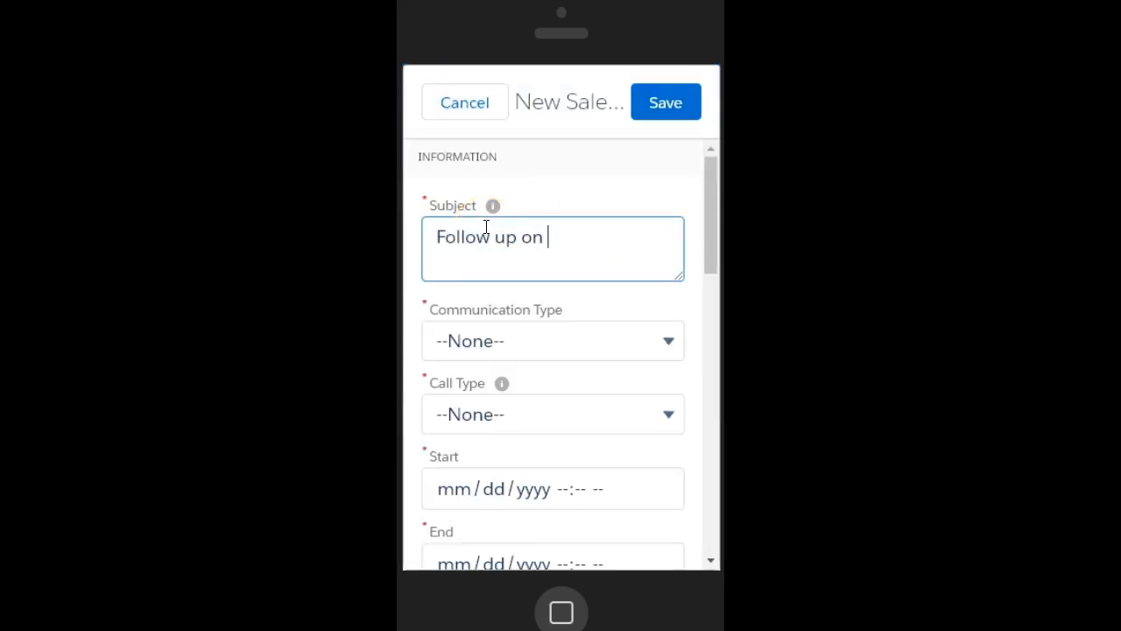
text(mee)
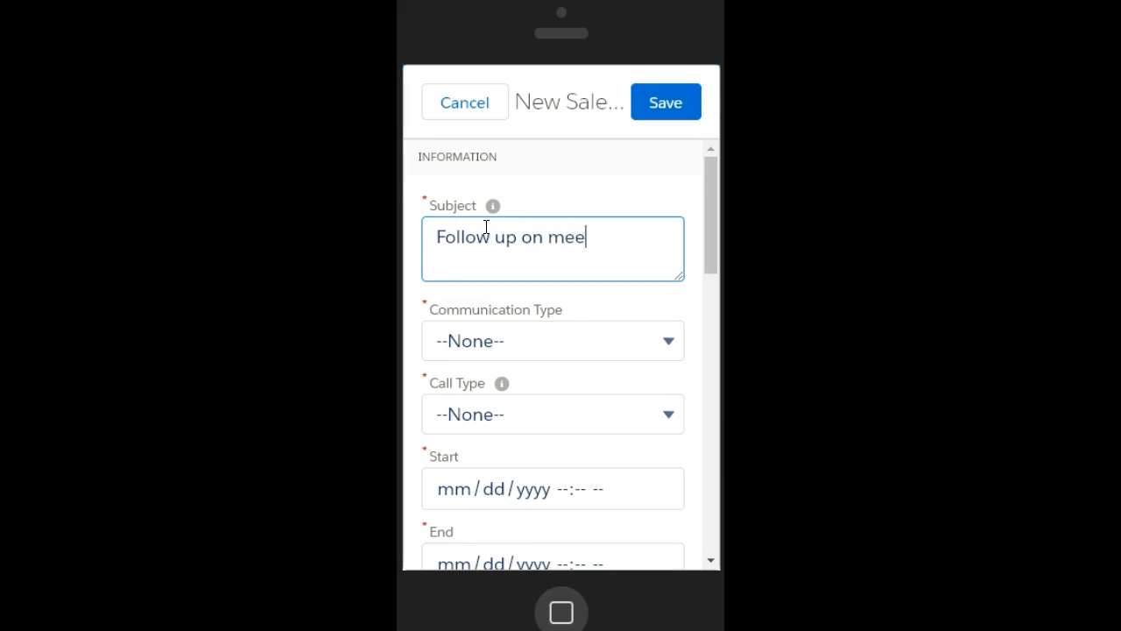
text(ting)
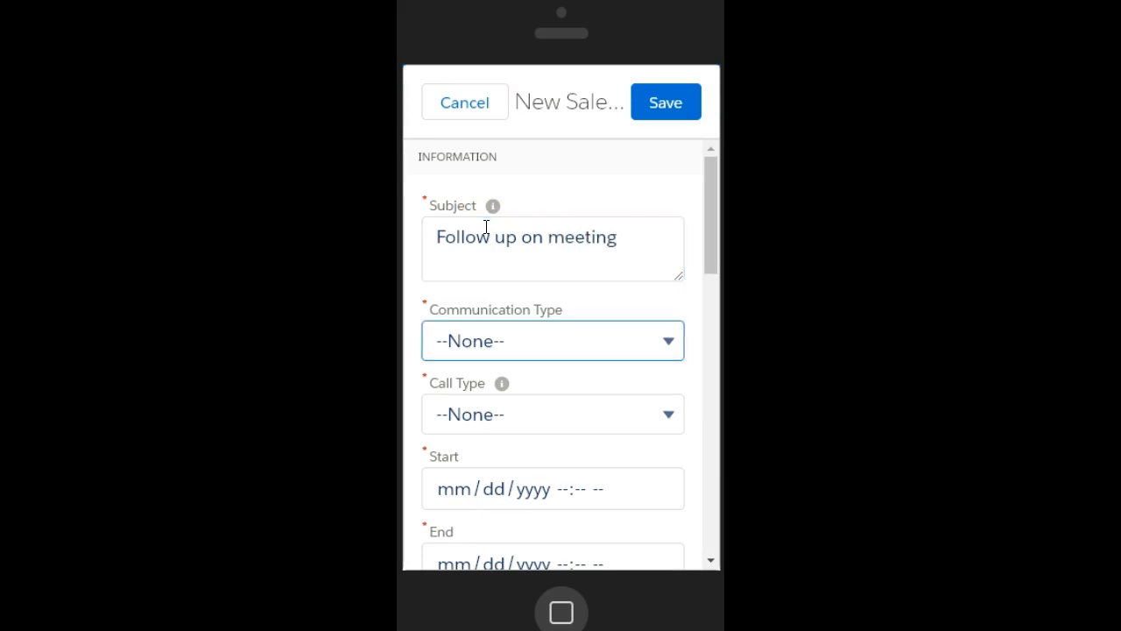
Step: Choose Phone Call and Sales, 11/29/2017 09:00–10:00, and pre-call notes 'Gather info'
click(553, 415)
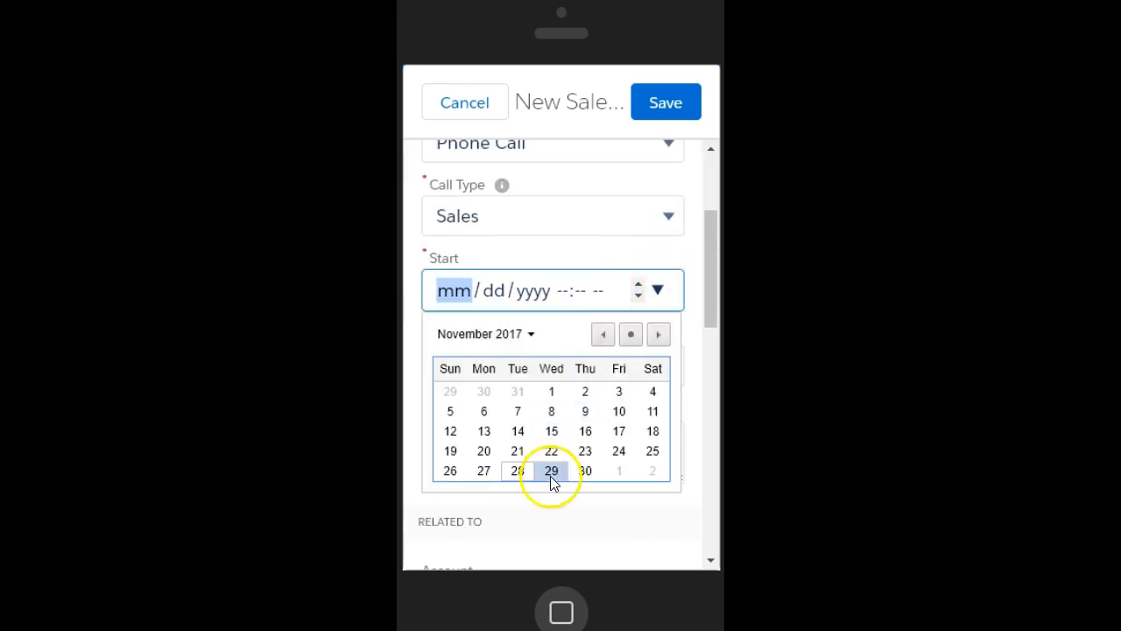
click(551, 470)
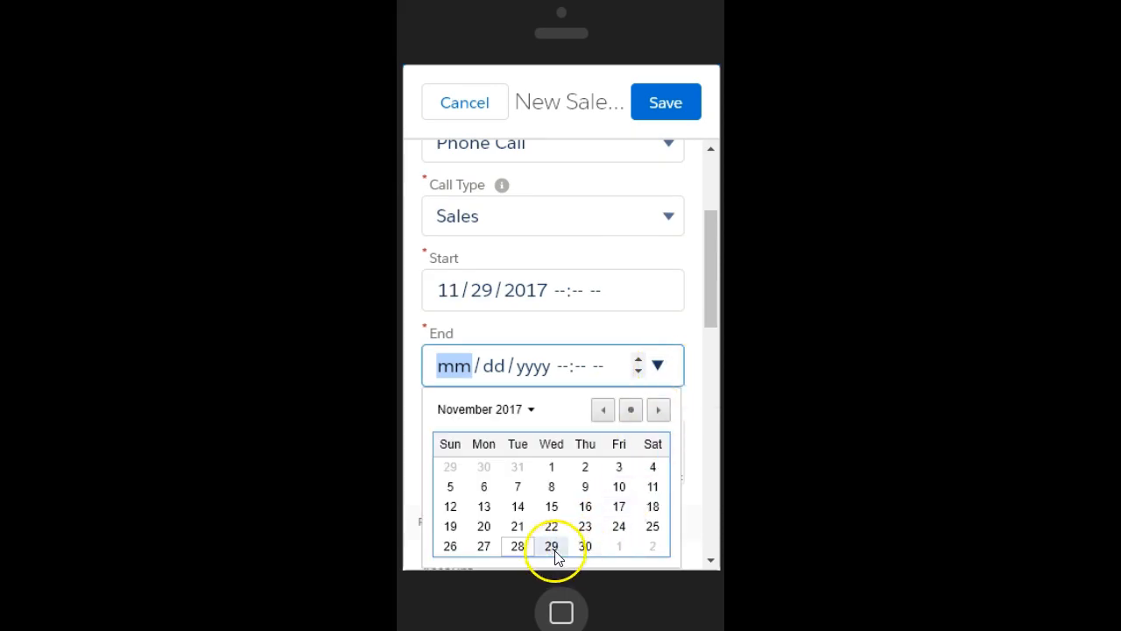
click(551, 545)
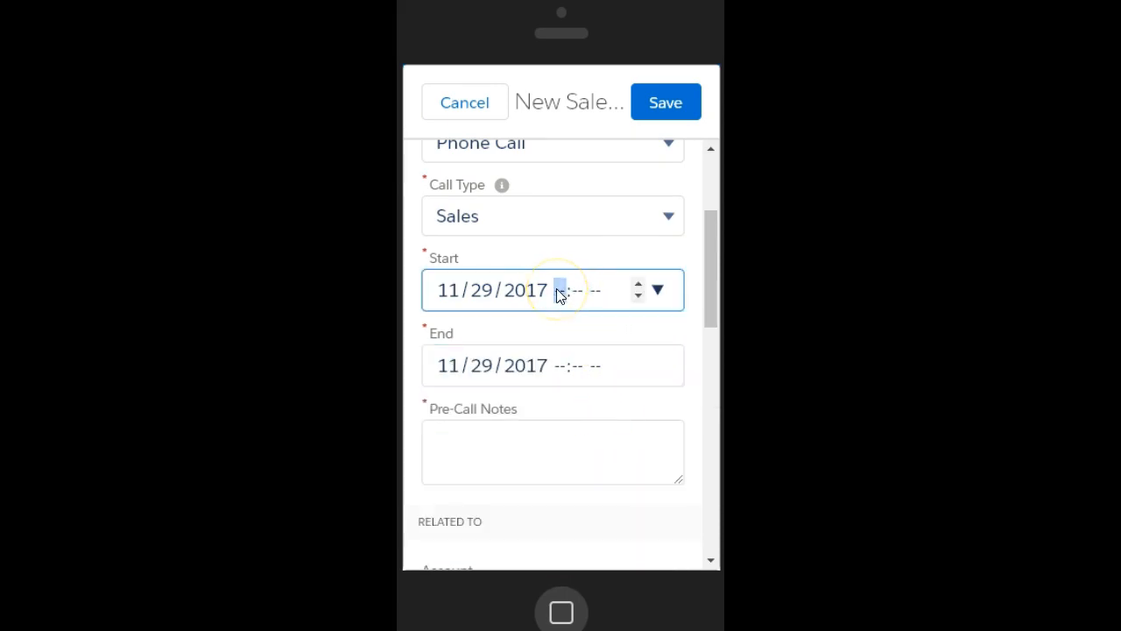
text(09:00)
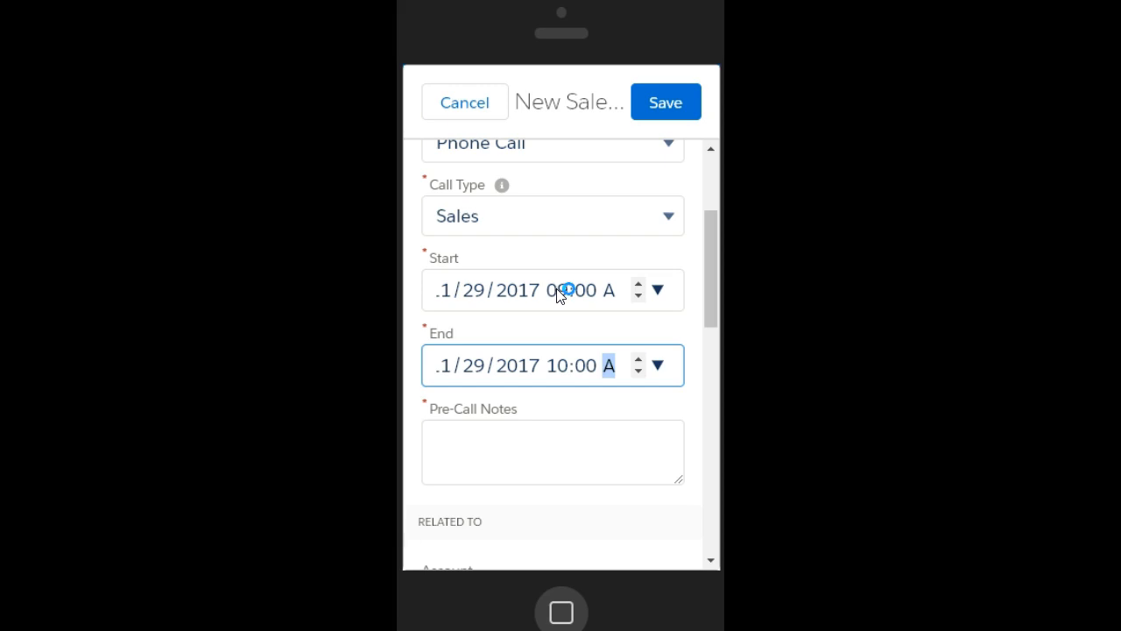
text(Gather info)
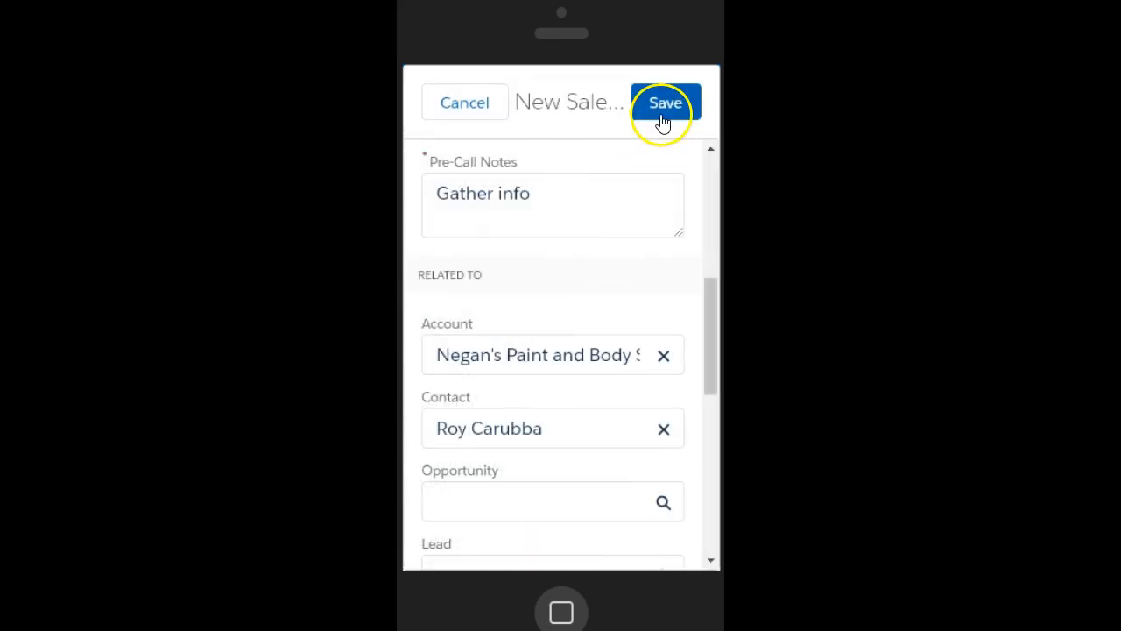
Step: Save the new call and switch its record type to Held Sales Call
click(664, 102)
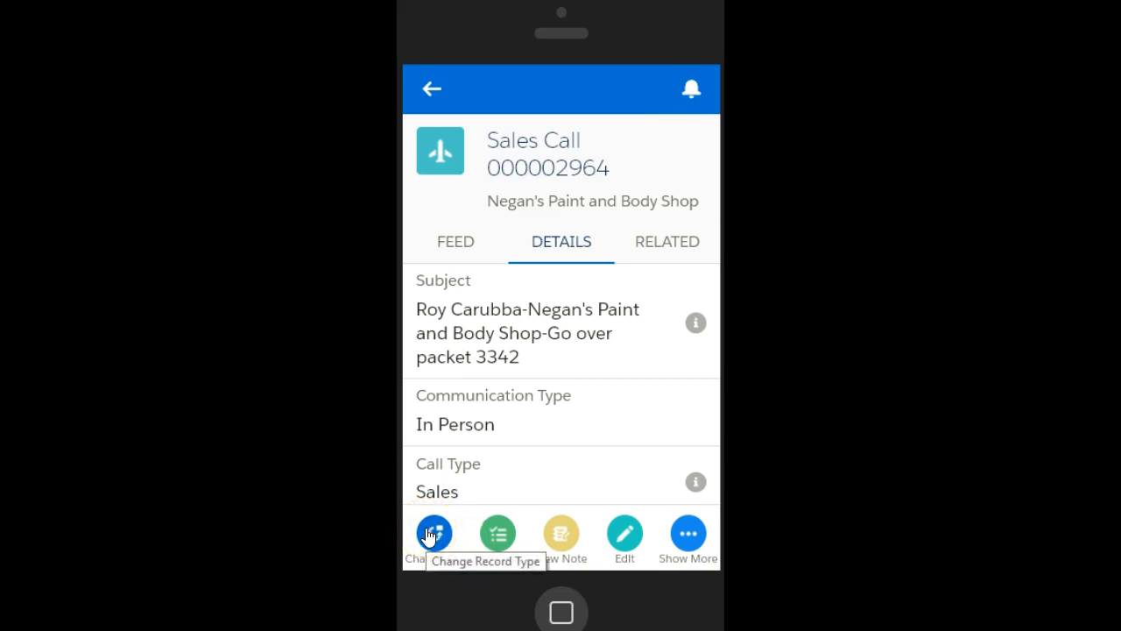
click(433, 533)
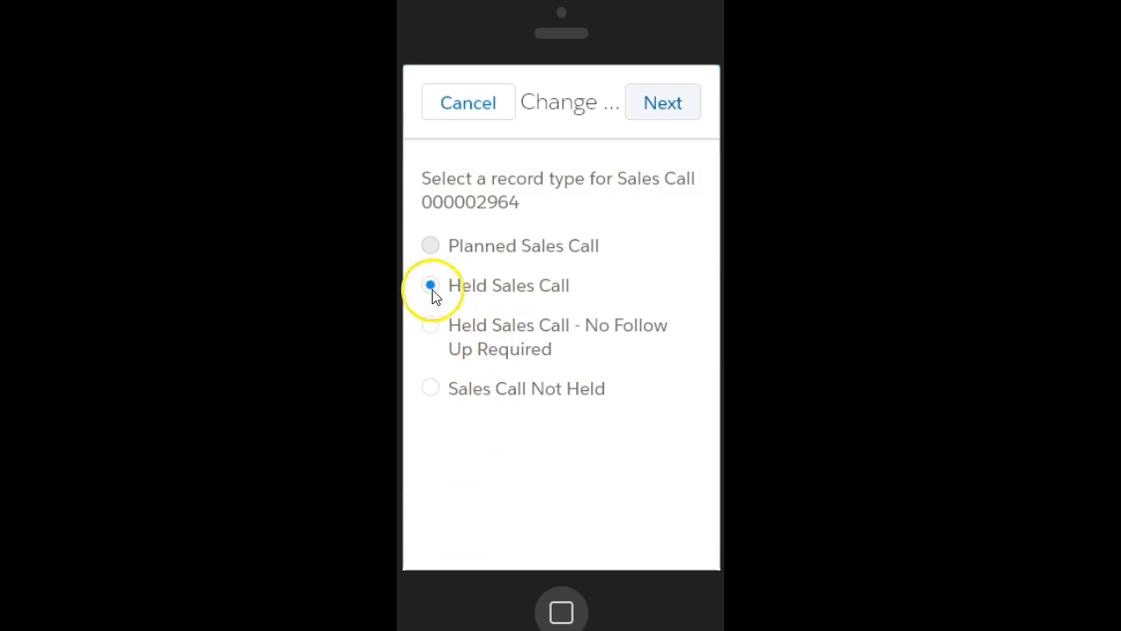
click(662, 101)
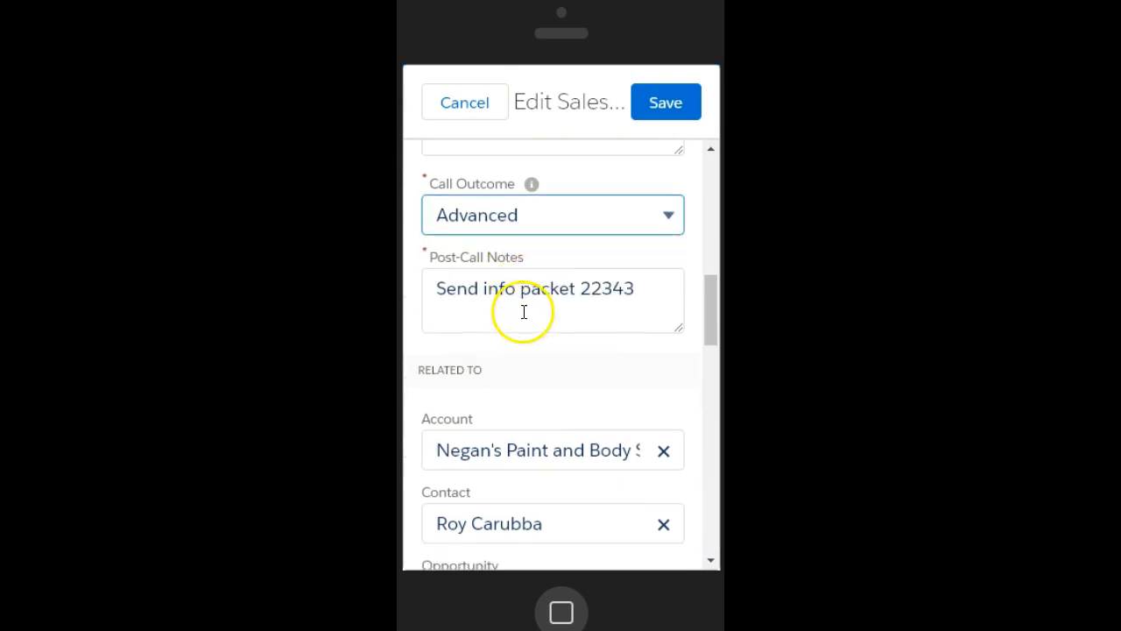
Step: Resolve the missing Next Step Sales Call Type with Sales, save, and view Related lists
click(665, 102)
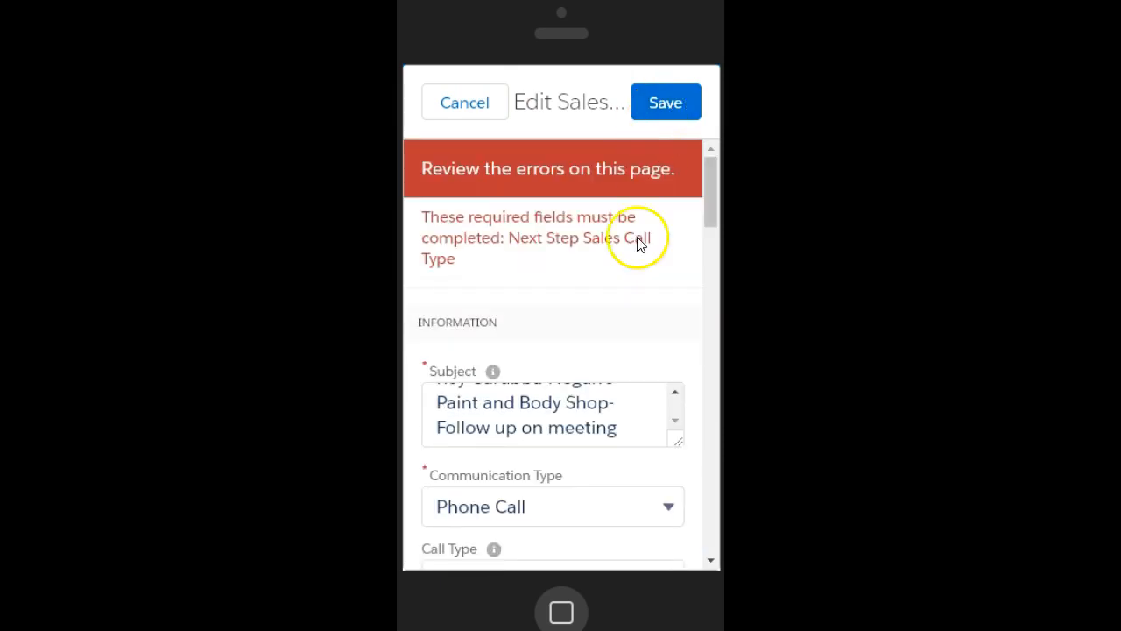
scroll(down, 3)
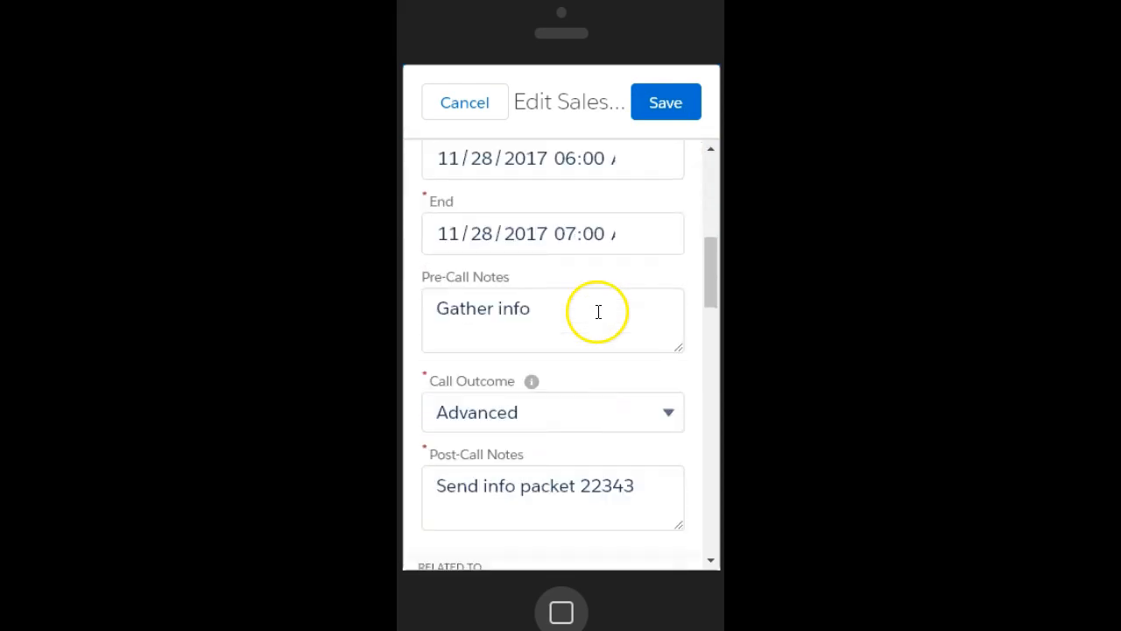
scroll(down, 3)
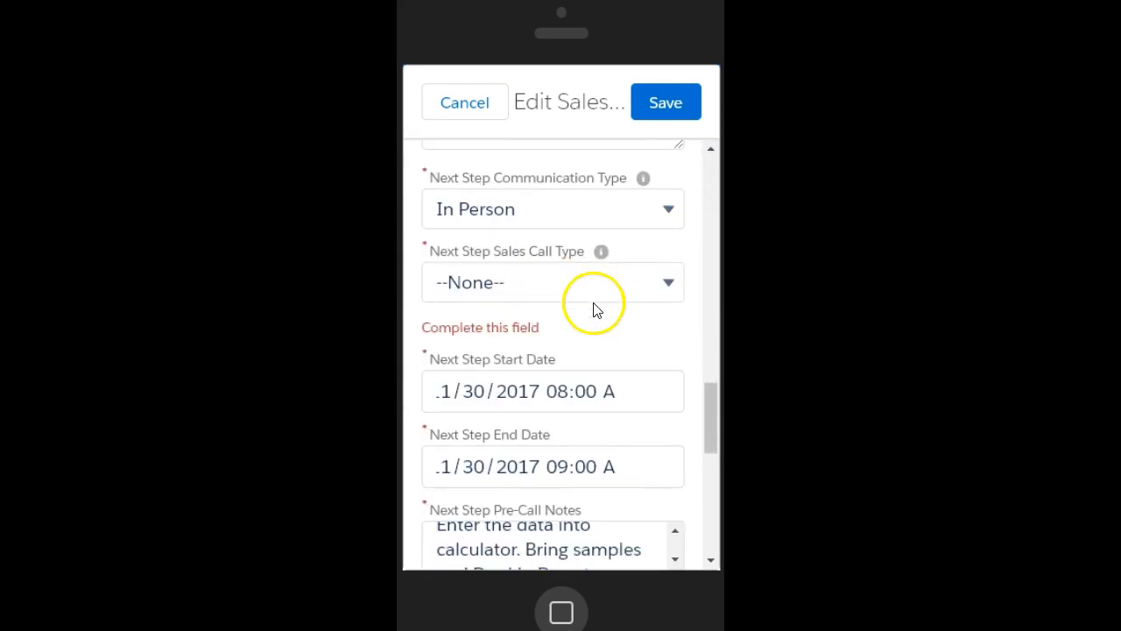
click(551, 282)
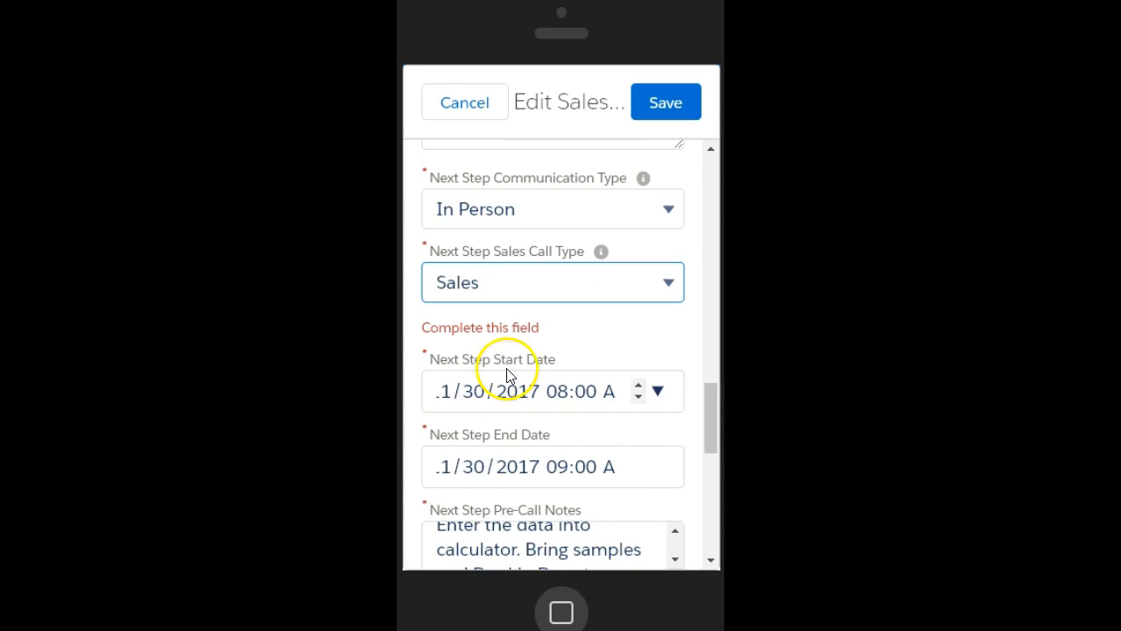
click(665, 102)
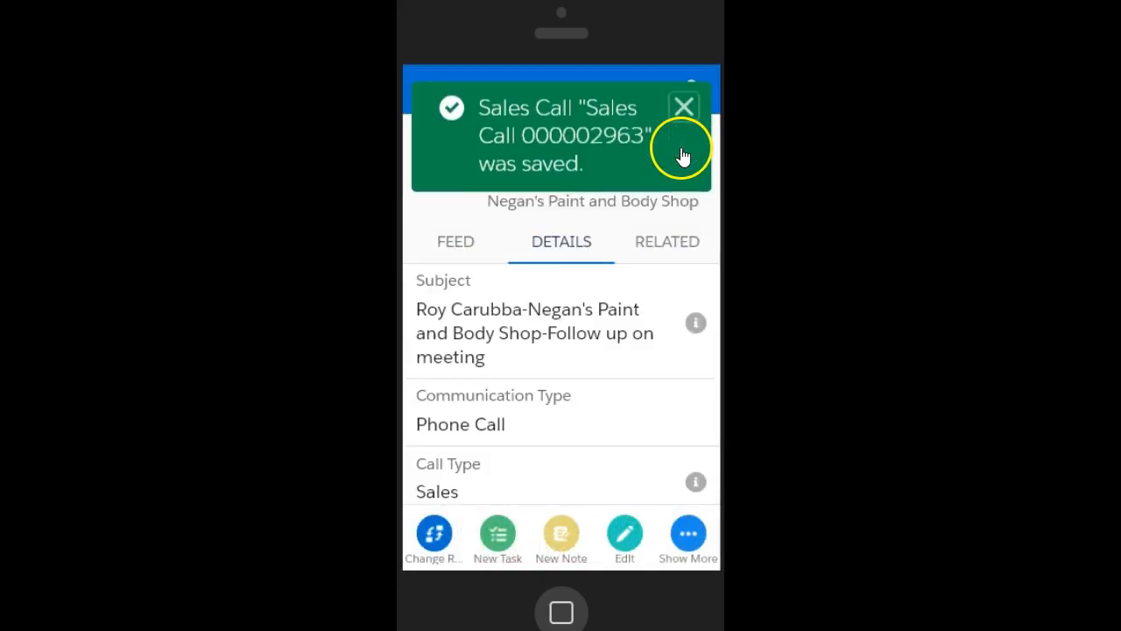
click(684, 106)
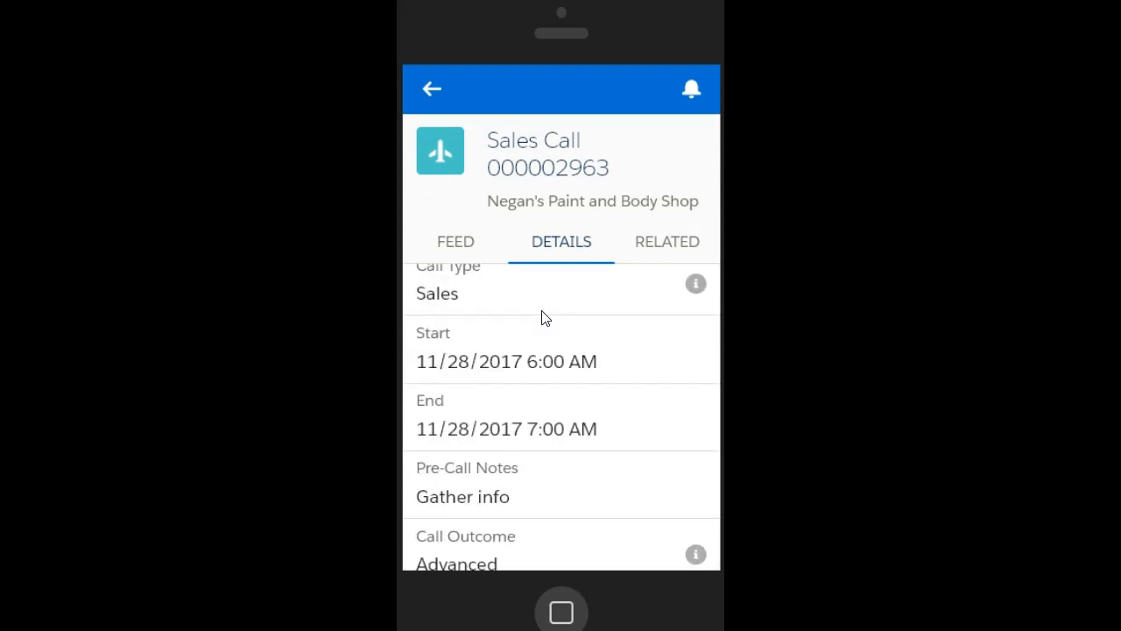
click(666, 242)
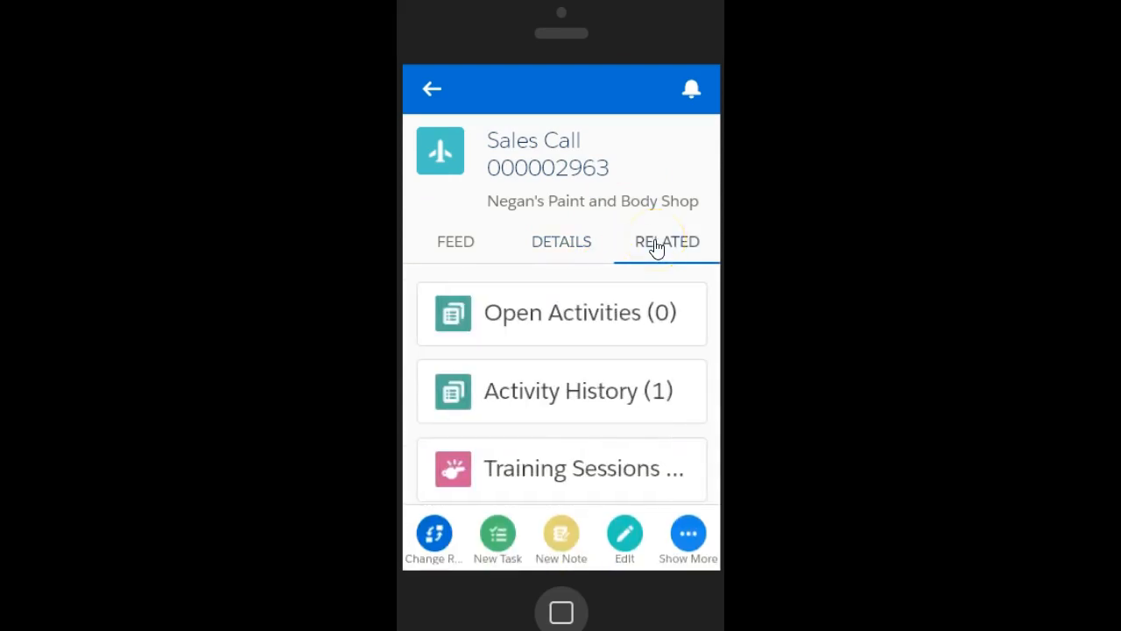